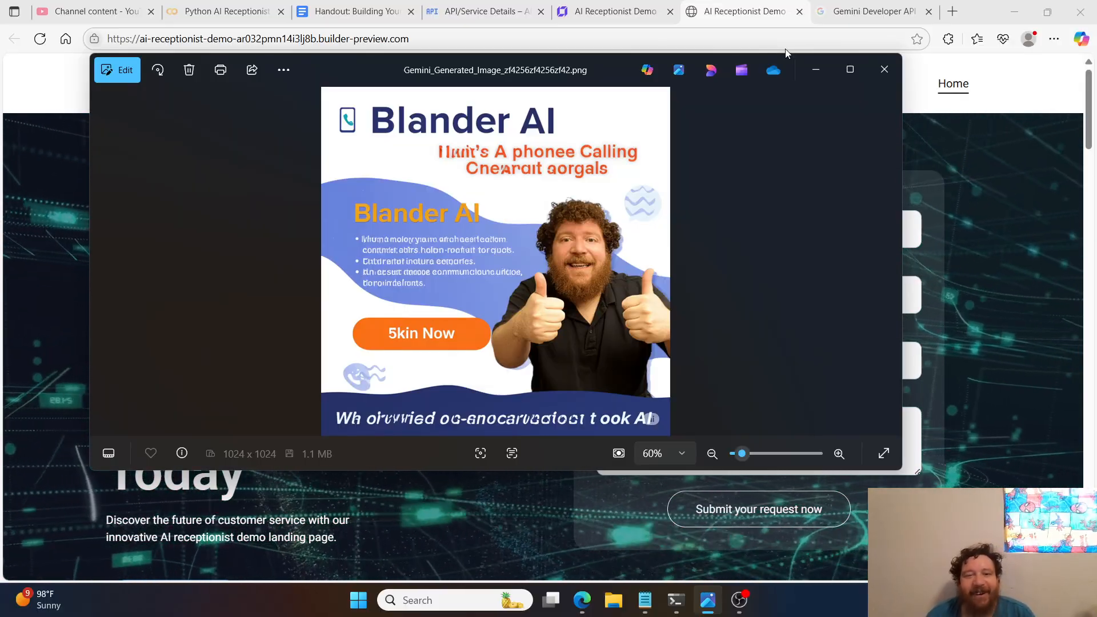
{"action": "mouse_move", "coordinate": [1018, 205]}
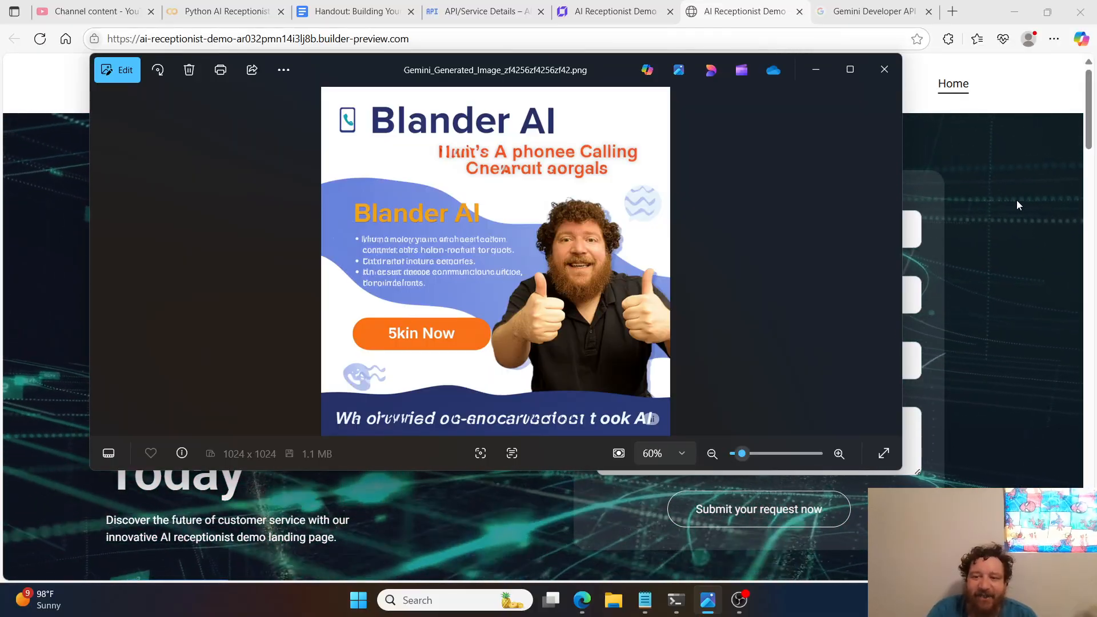
- Return to the AI Receptionist Demo page, reload it and accept the incoming test call
{"action": "left_click", "coordinate": [883, 70]}
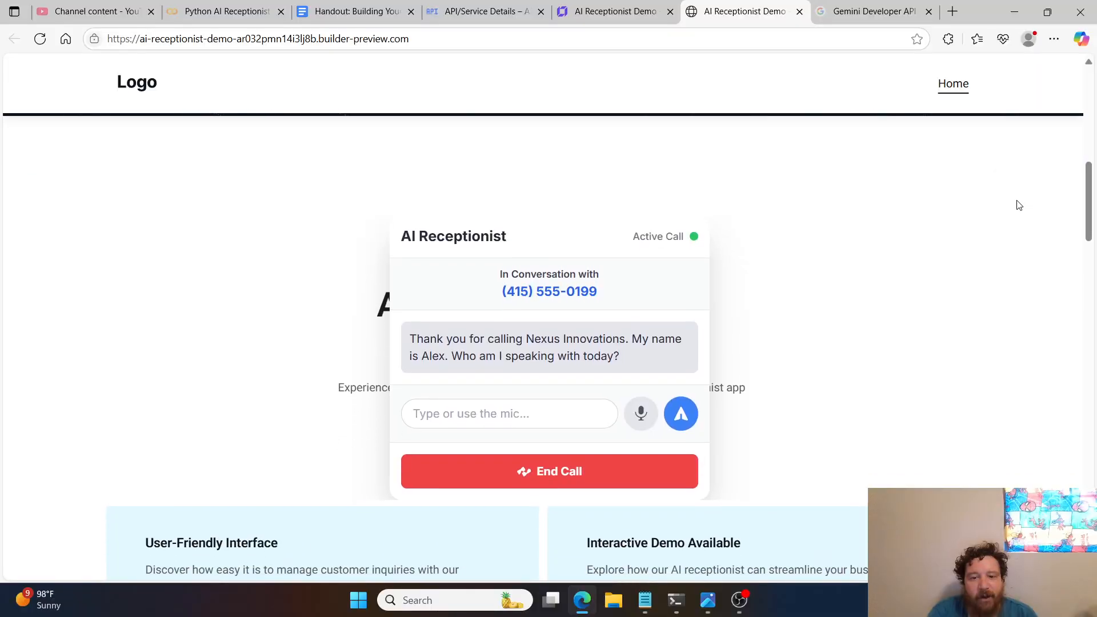
{"action": "left_click", "coordinate": [40, 39]}
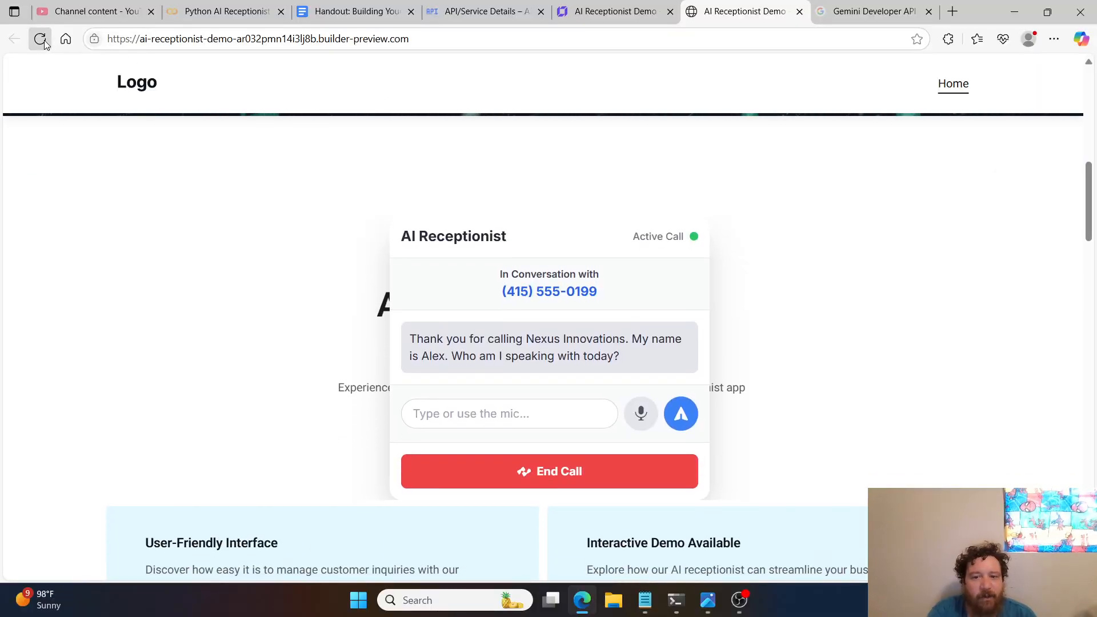
{"action": "left_click", "coordinate": [40, 39]}
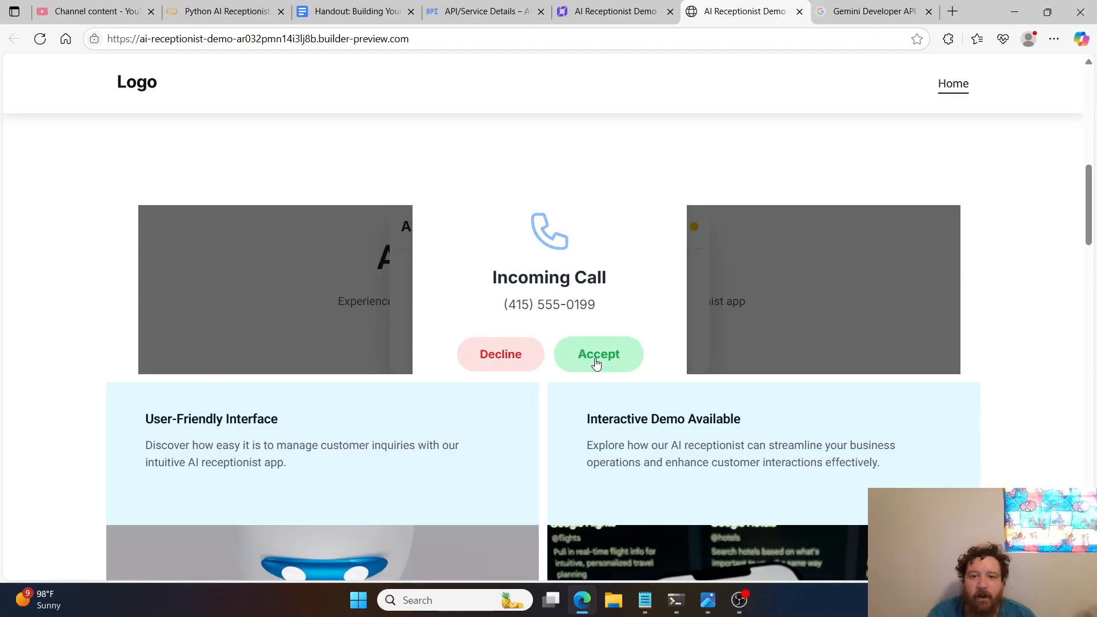
{"action": "left_click", "coordinate": [597, 354]}
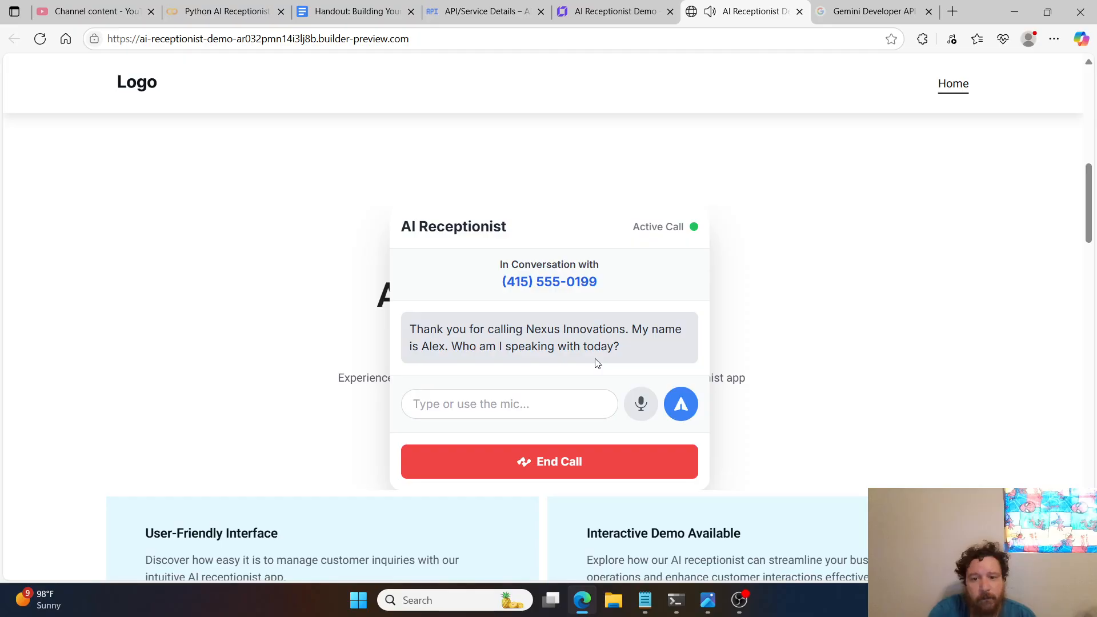
- Speak a greeting and a reply about the company until the receptionist promises to forward the message to IT
{"action": "left_click", "coordinate": [640, 404]}
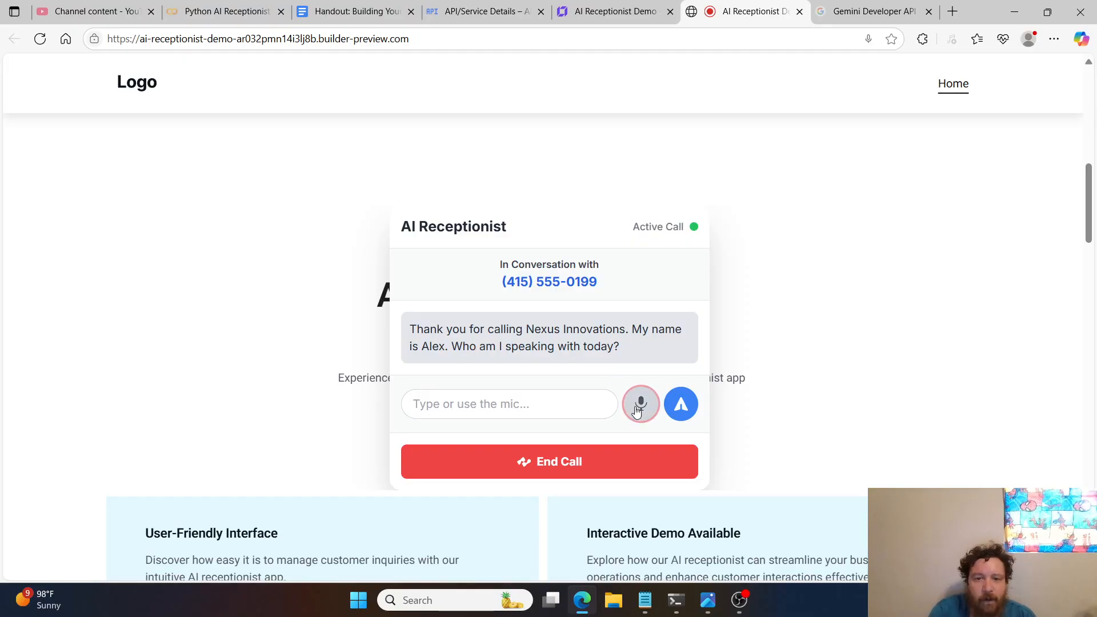
{"action": "left_click", "coordinate": [640, 404]}
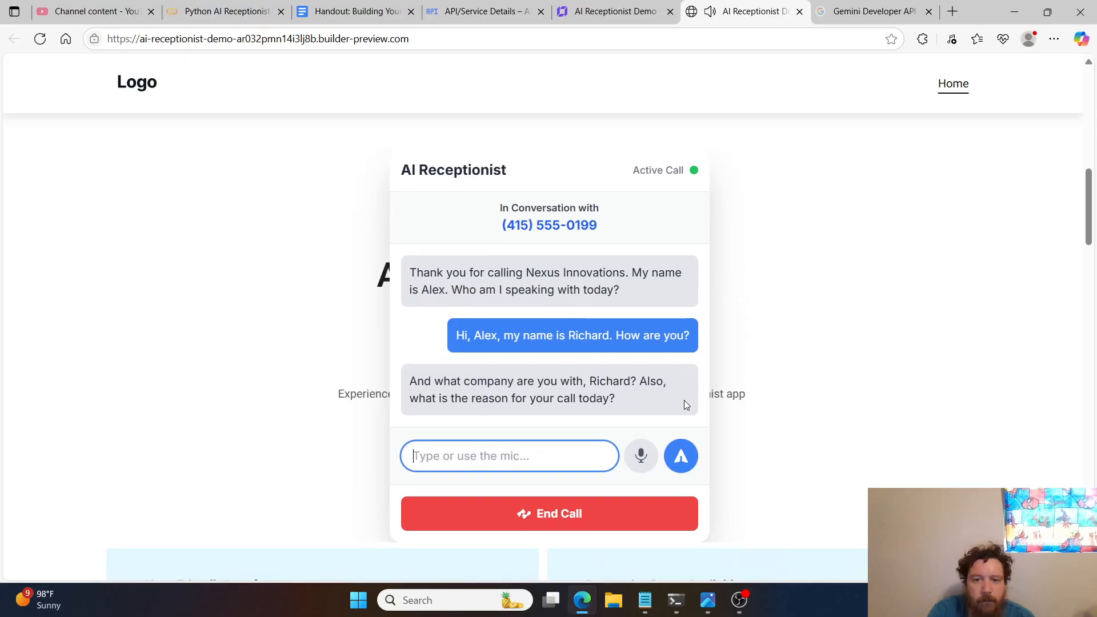
{"action": "left_click", "coordinate": [639, 456]}
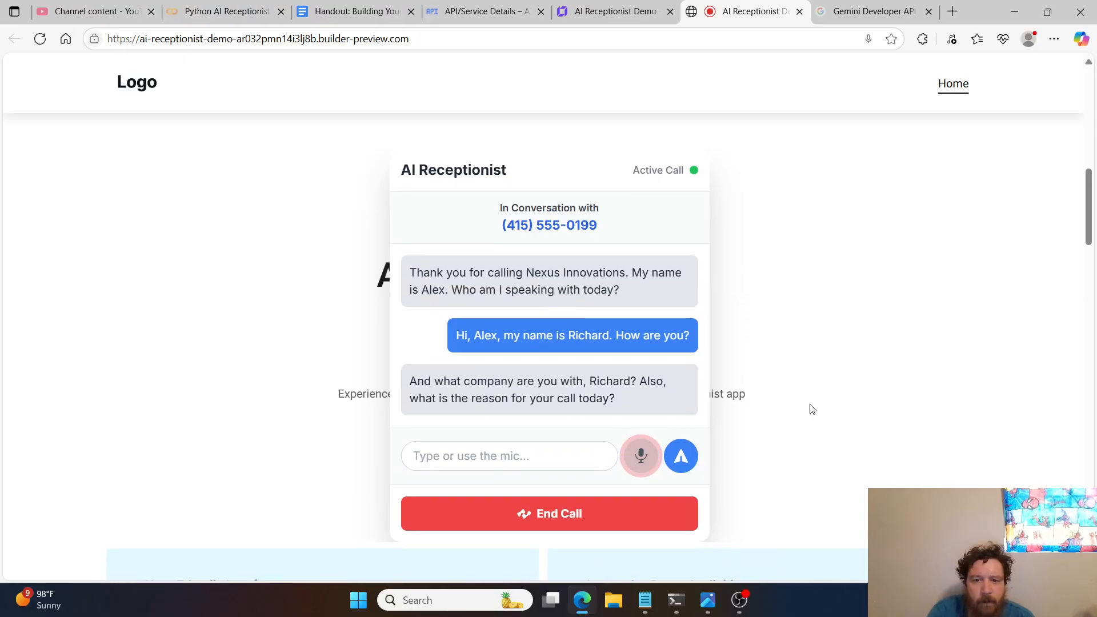
{"action": "left_click", "coordinate": [640, 455]}
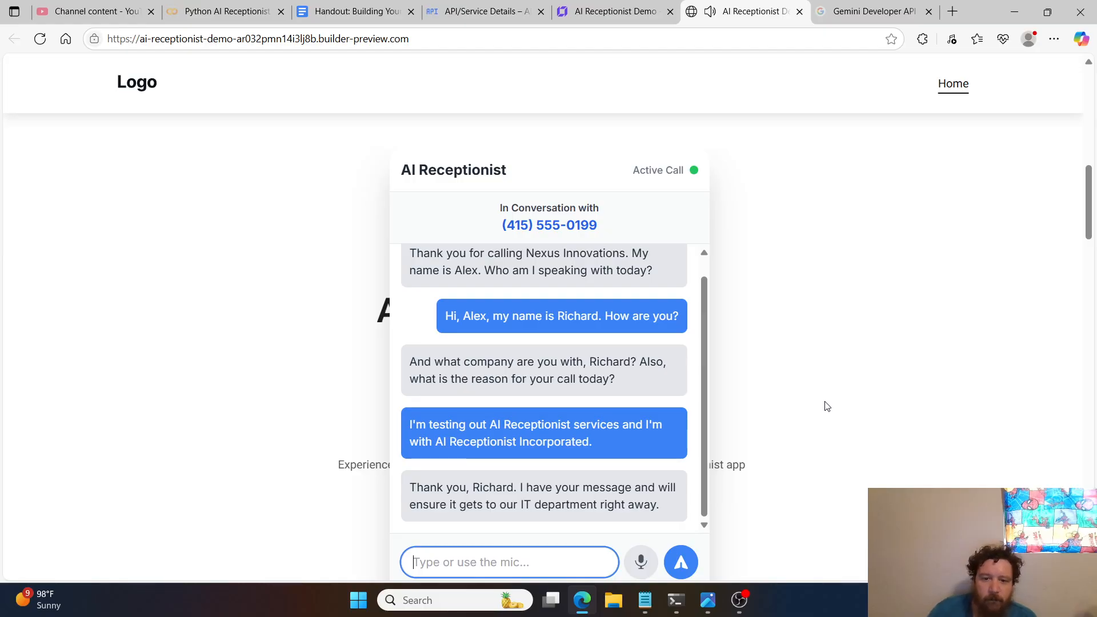
{"action": "scroll", "scroll_direction": "down", "scroll_amount": 3}
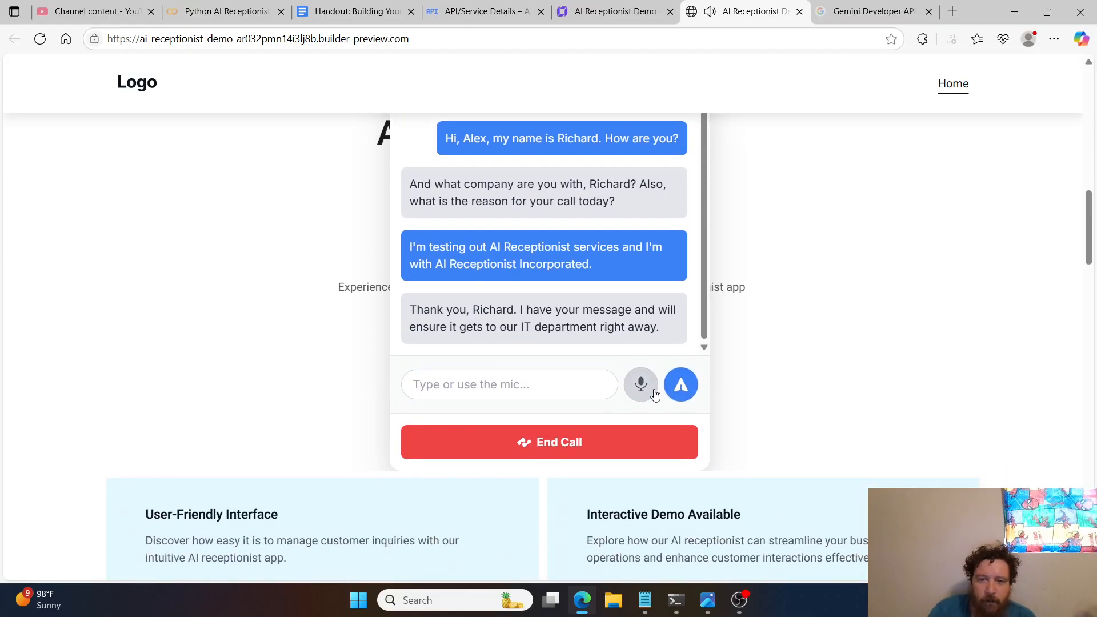
{"action": "left_click", "coordinate": [640, 384]}
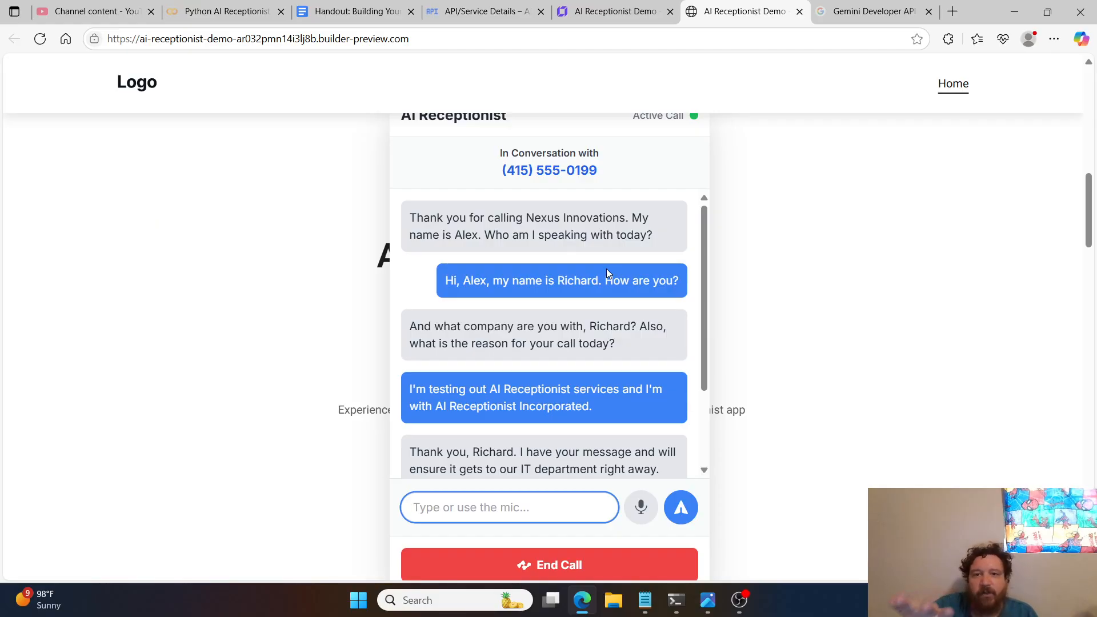
{"action": "left_click", "coordinate": [510, 507]}
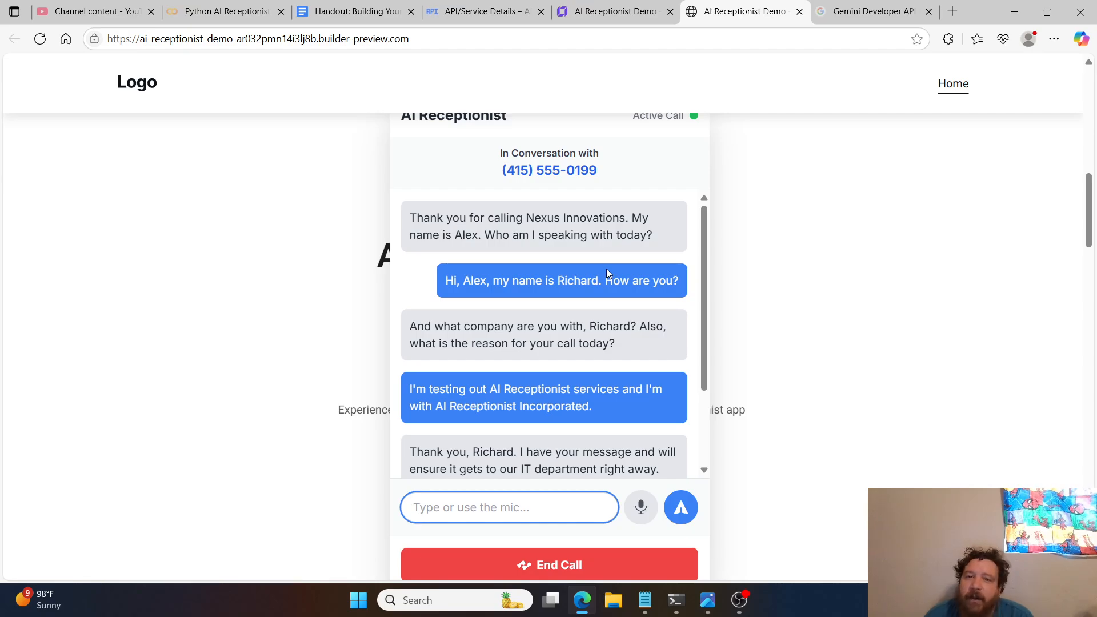
{"action": "left_click", "coordinate": [509, 508]}
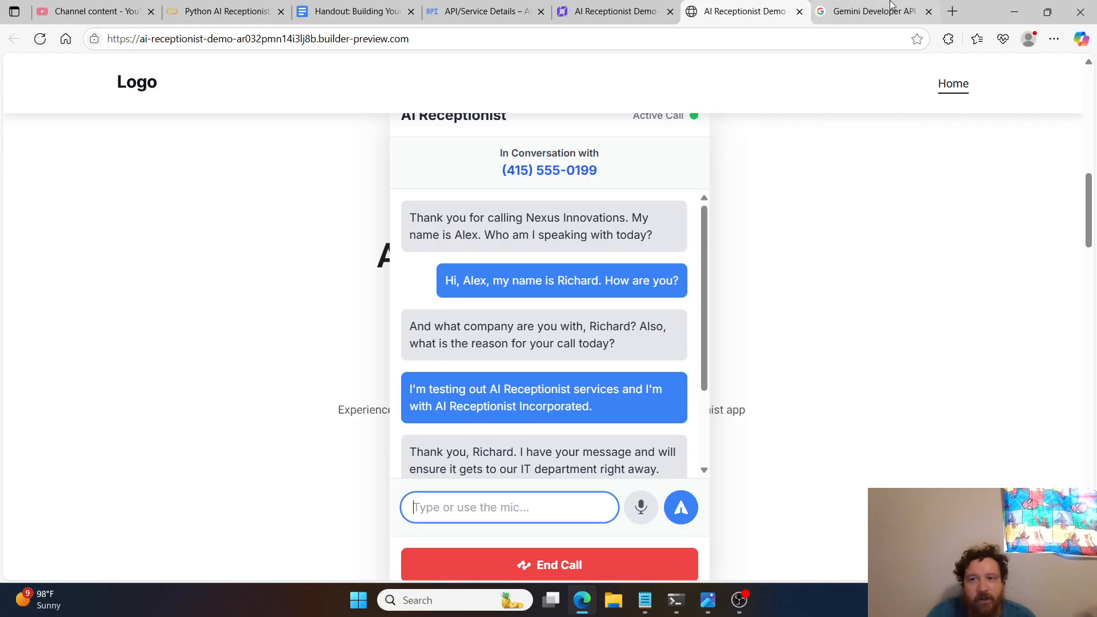
- Bring up the Gemini API pricing page and scroll to the Native Audio and Flash Preview TTS tables
{"action": "left_click", "coordinate": [870, 12]}
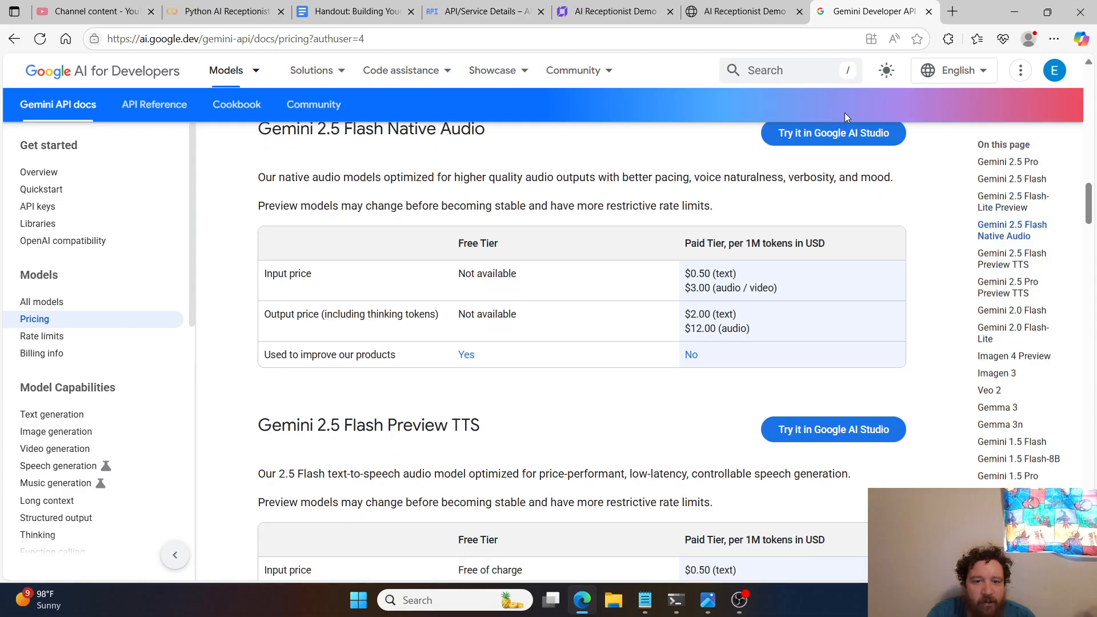
{"action": "mouse_move", "coordinate": [735, 256]}
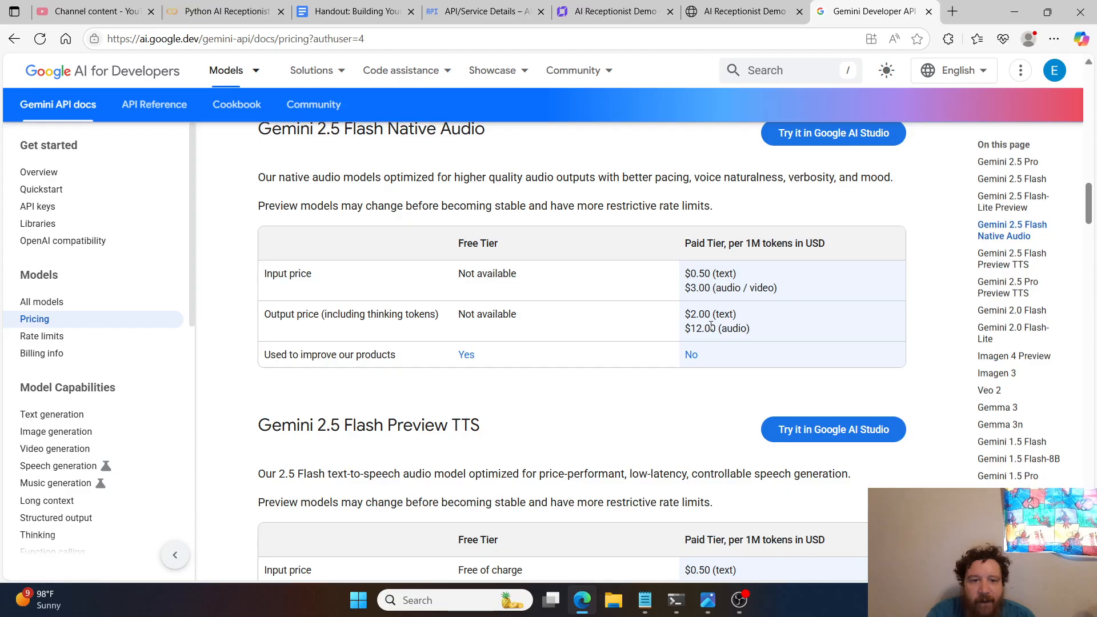
{"action": "scroll", "scroll_direction": "down", "scroll_amount": 3}
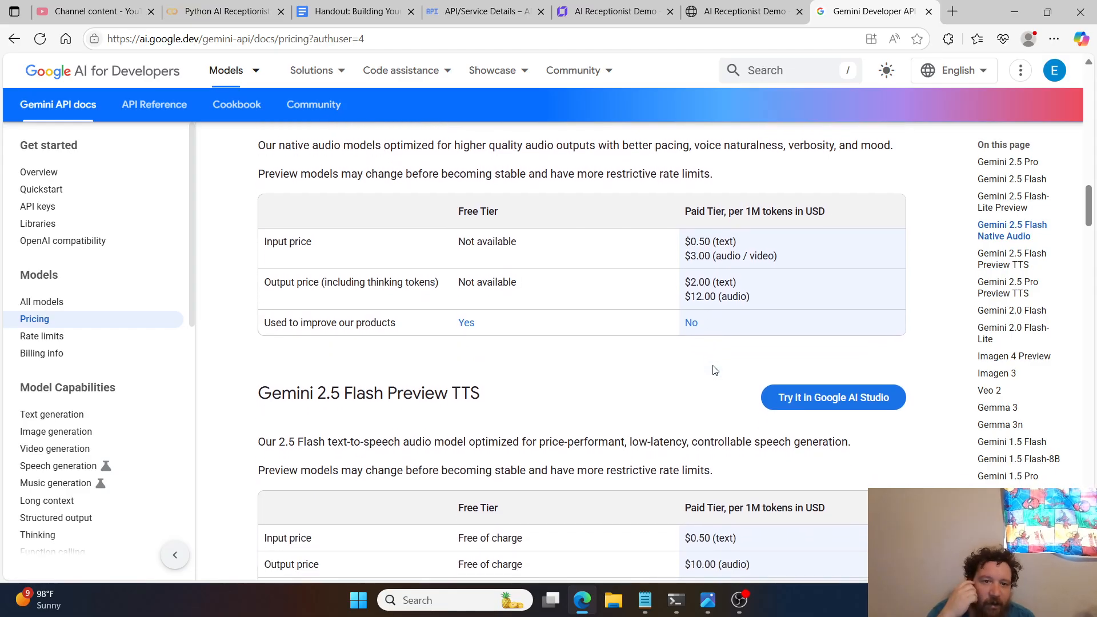
{"action": "scroll", "scroll_direction": "down", "scroll_amount": 3}
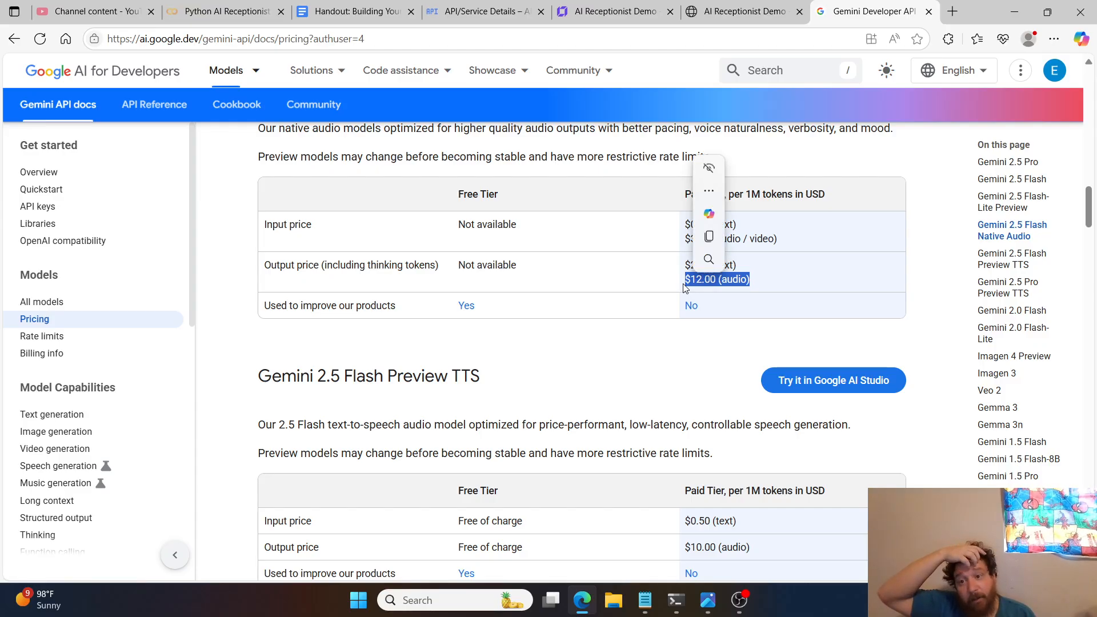
{"action": "scroll", "scroll_direction": "down", "scroll_amount": 3}
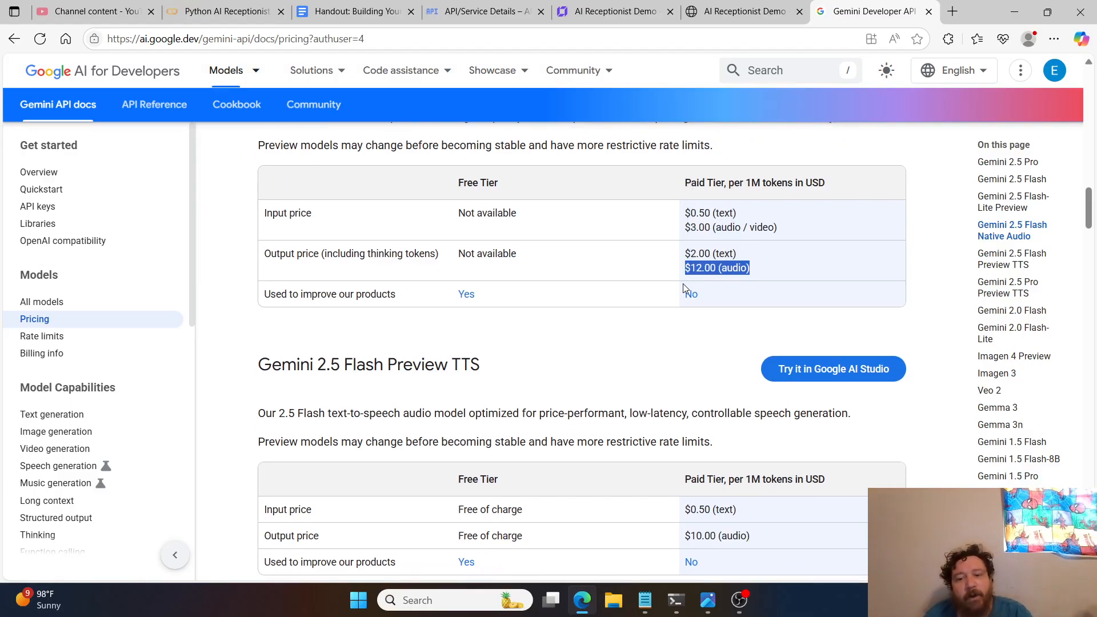
{"action": "scroll", "scroll_direction": "down", "scroll_amount": 3}
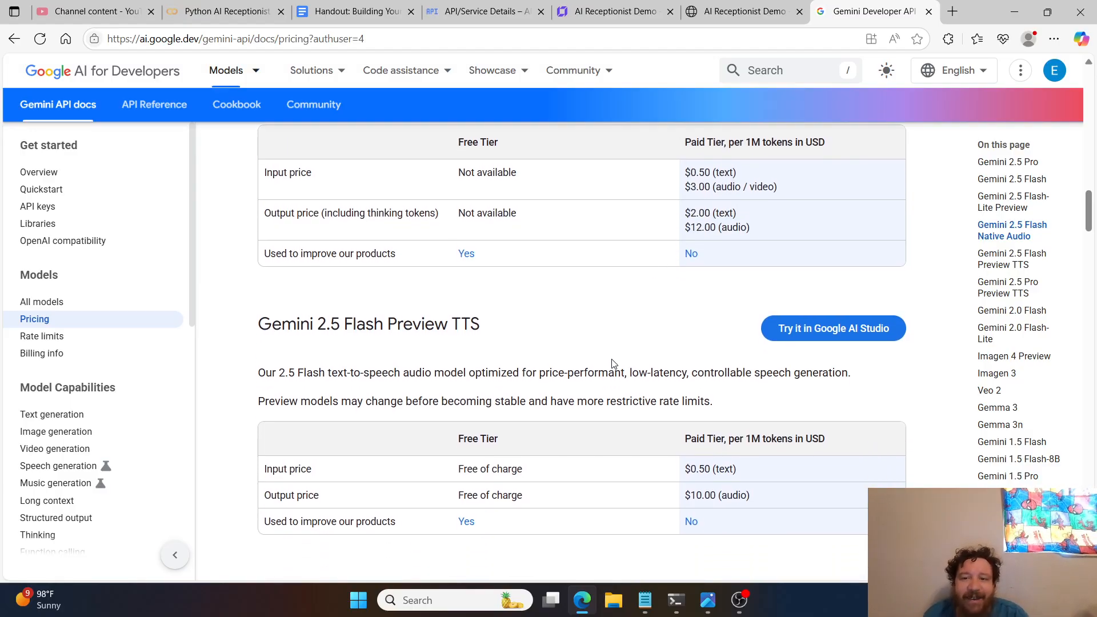
{"action": "scroll", "scroll_direction": "down", "scroll_amount": 3}
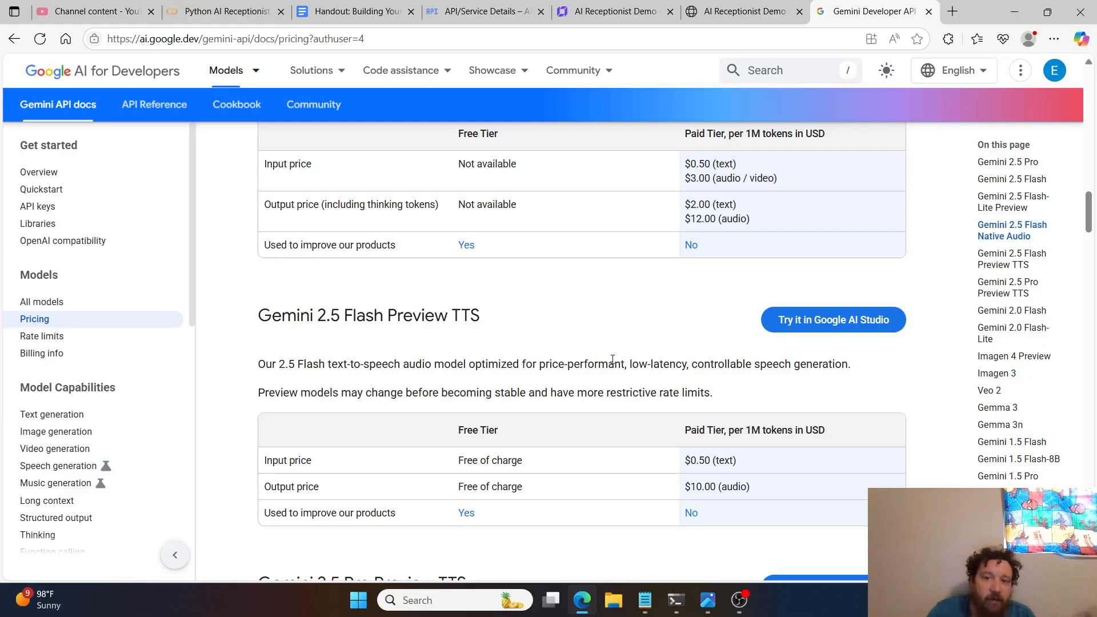
{"action": "scroll", "scroll_direction": "down", "scroll_amount": 3}
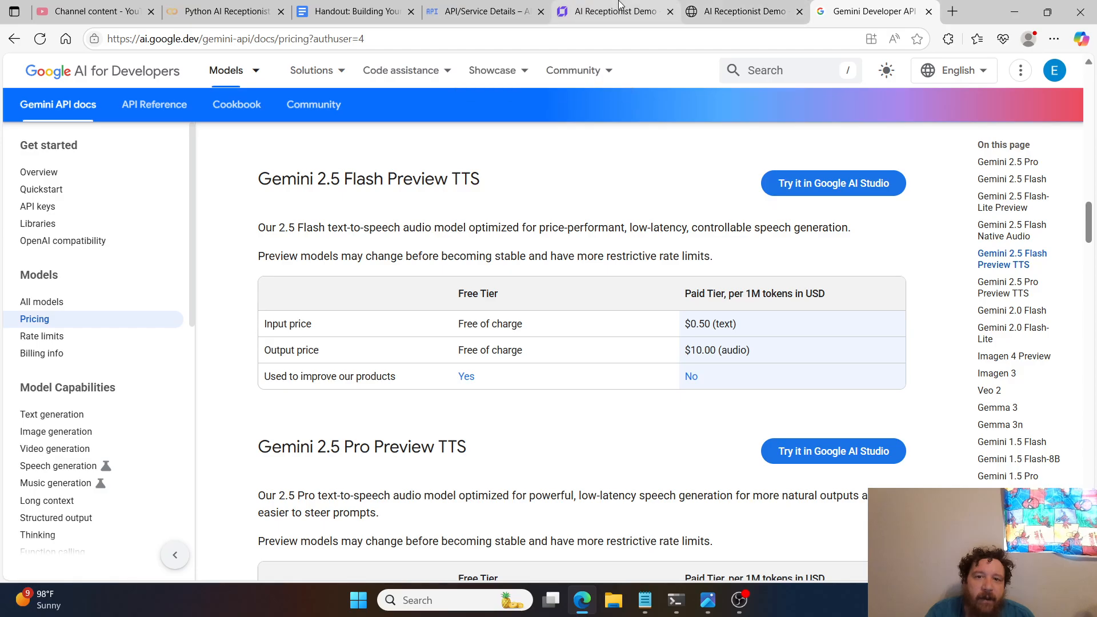
- Show the demo site's AI Receptionist Demo section in the Hostinger builder, then move to the handout
{"action": "left_click", "coordinate": [615, 12]}
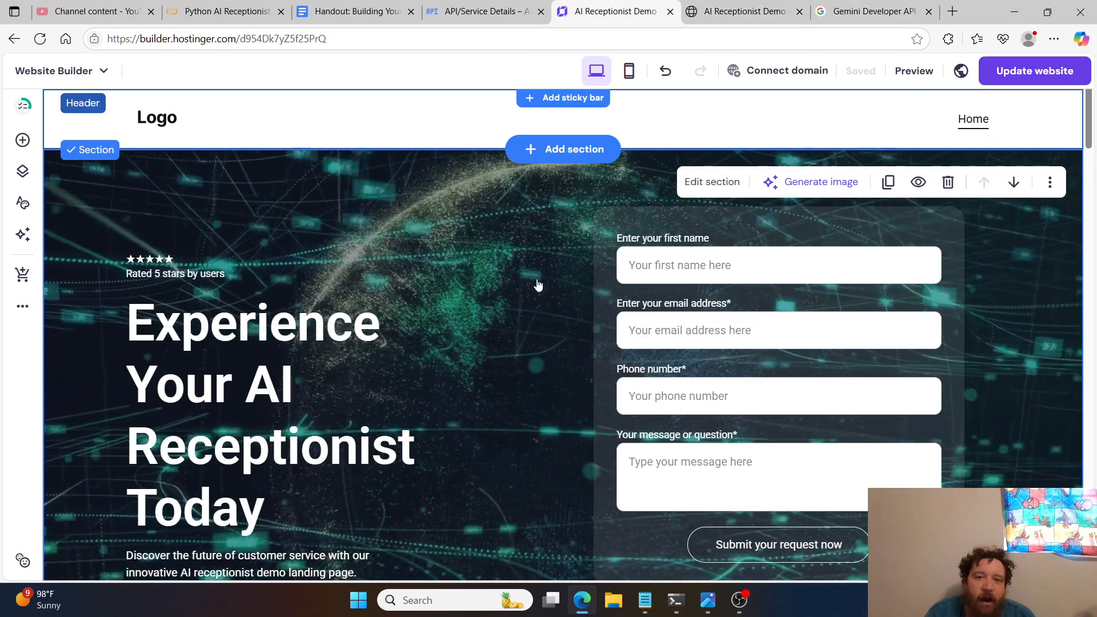
{"action": "scroll", "scroll_direction": "down", "scroll_amount": 3}
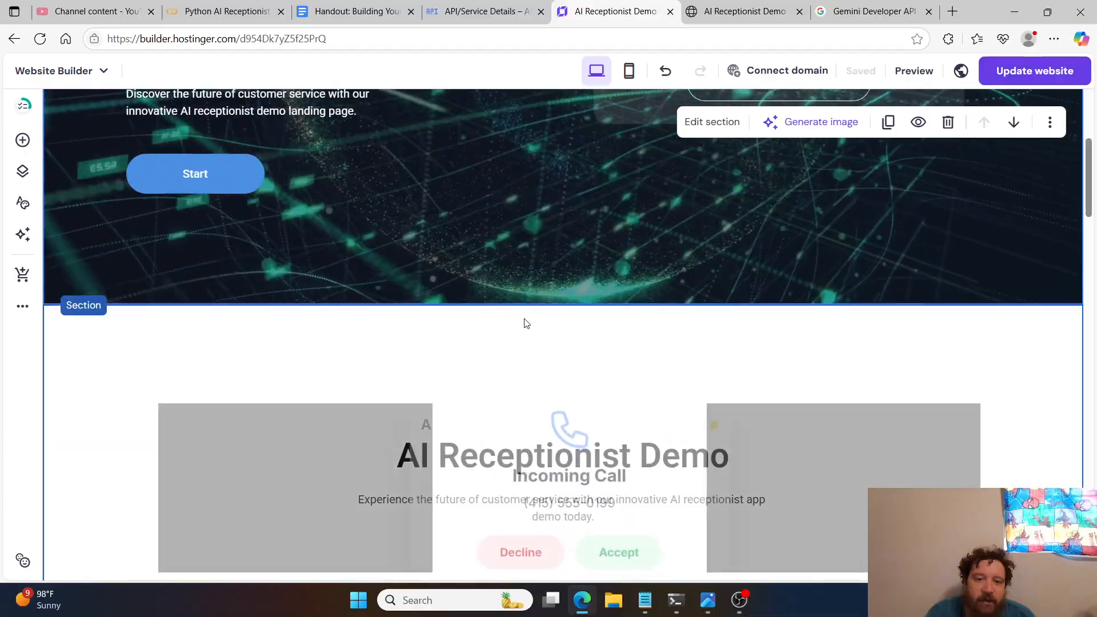
{"action": "scroll", "scroll_direction": "down", "scroll_amount": 3}
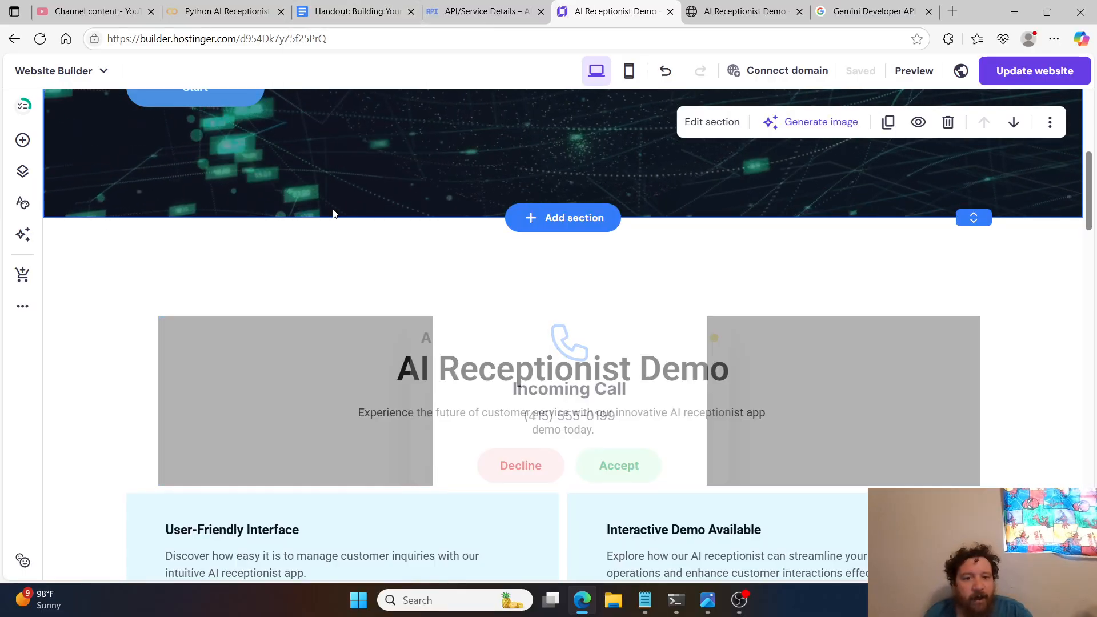
{"action": "left_click", "coordinate": [353, 12]}
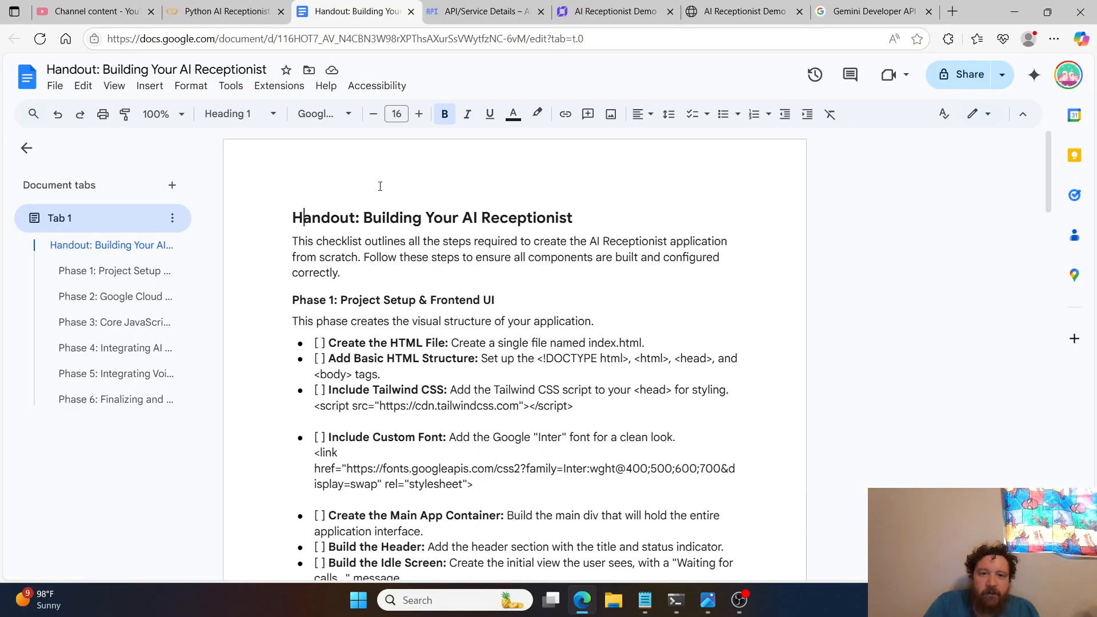
- Scroll the handout through Phase 1 and highlight its frontend checklist items
{"action": "scroll", "scroll_direction": "down", "scroll_amount": 3}
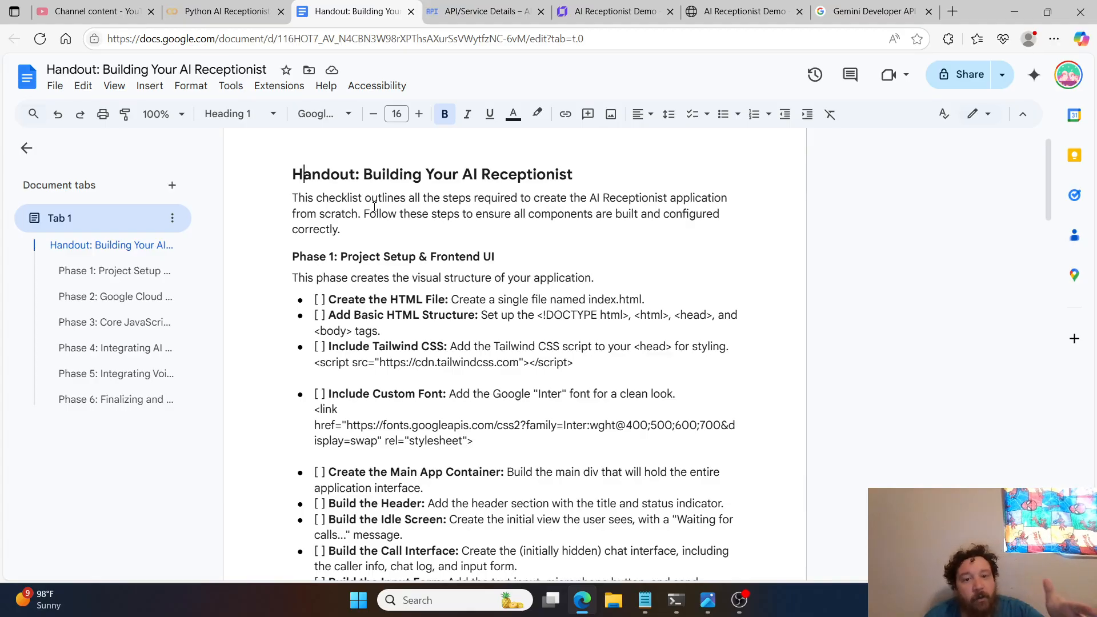
{"action": "scroll", "scroll_direction": "down", "scroll_amount": 3}
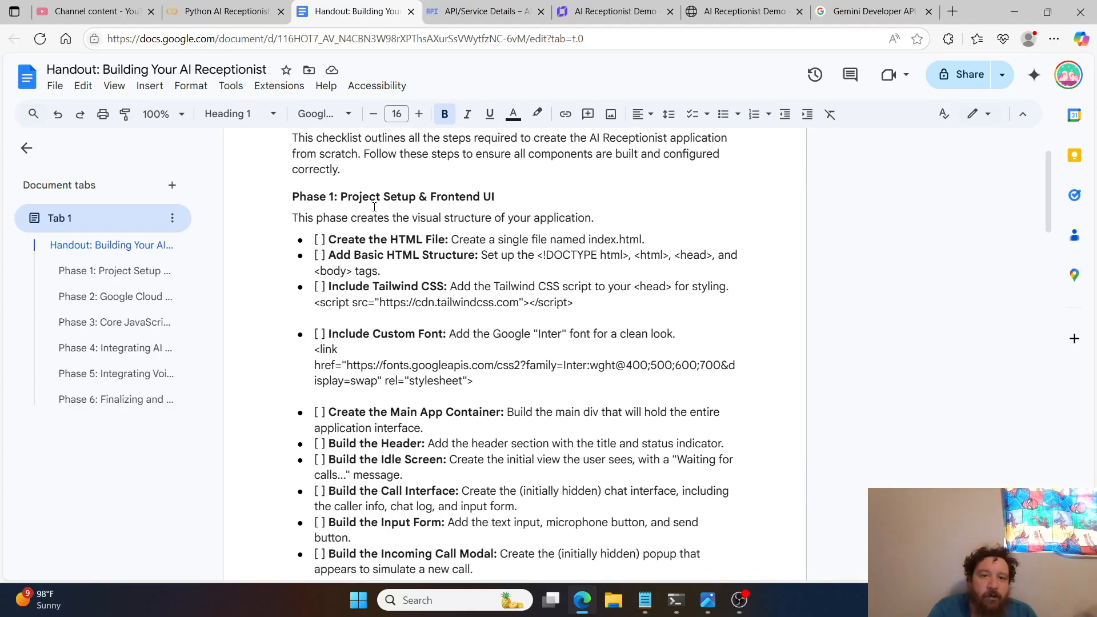
{"action": "scroll", "scroll_direction": "down", "scroll_amount": 3}
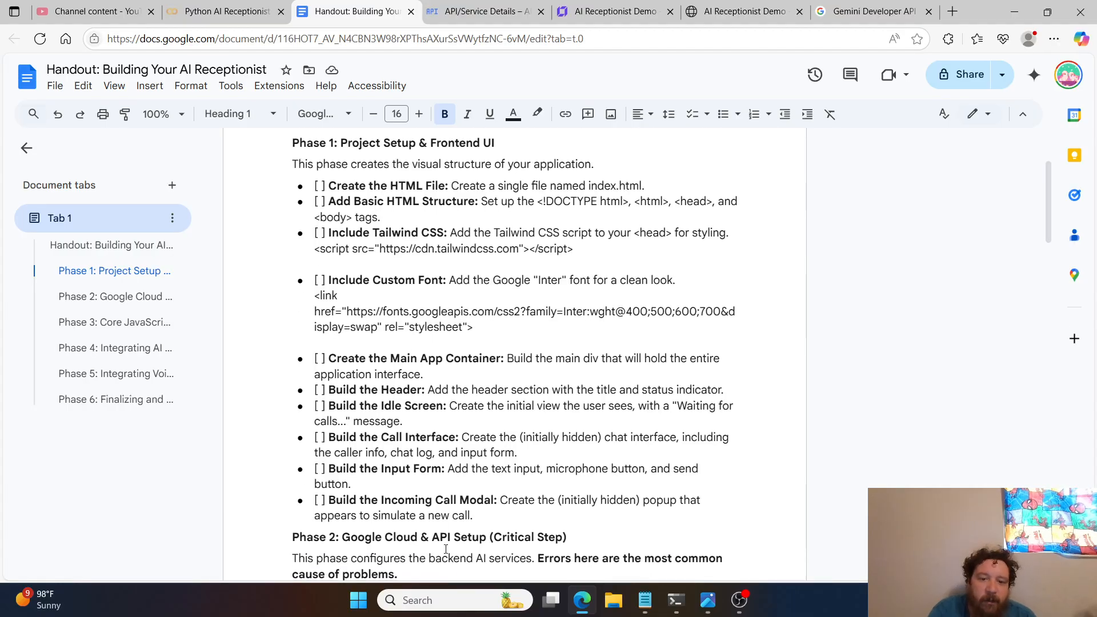
{"action": "left_click_drag", "start_coordinate": [314, 217], "coordinate": [473, 515]}
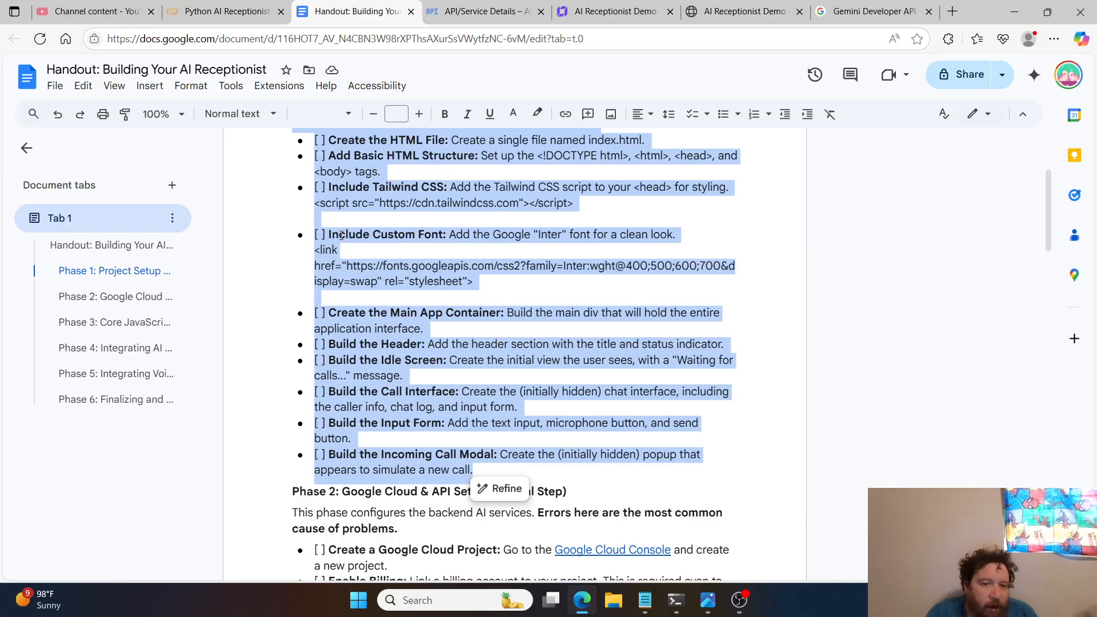
- Move on and highlight the Phase 2 'Google Cloud & API Setup' heading and intro sentence
{"action": "scroll", "scroll_direction": "down", "scroll_amount": 3}
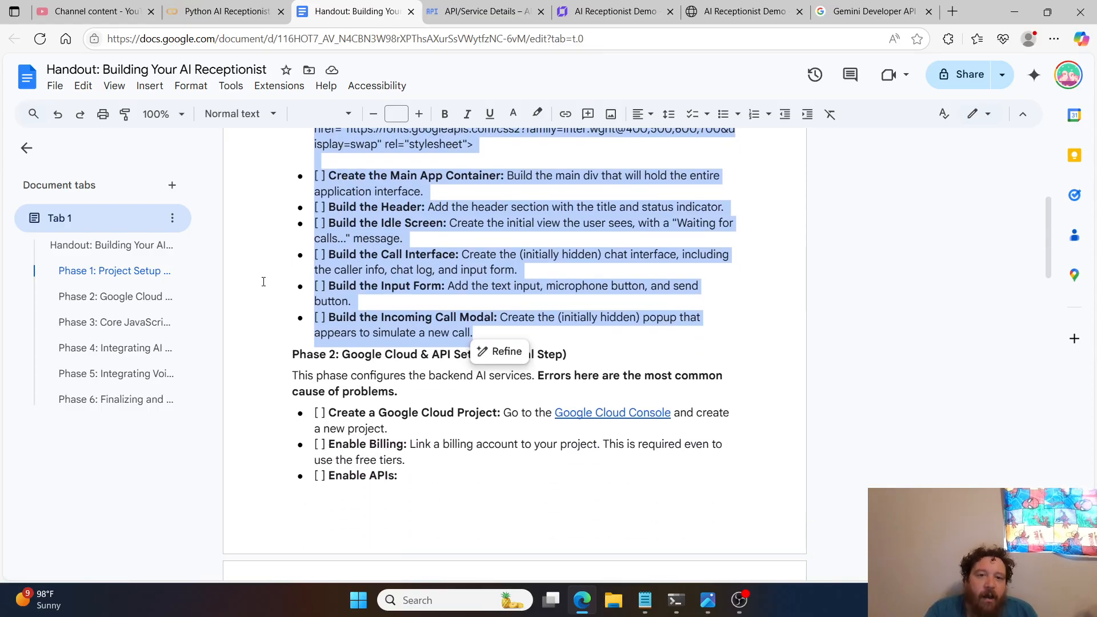
{"action": "left_click", "coordinate": [339, 353]}
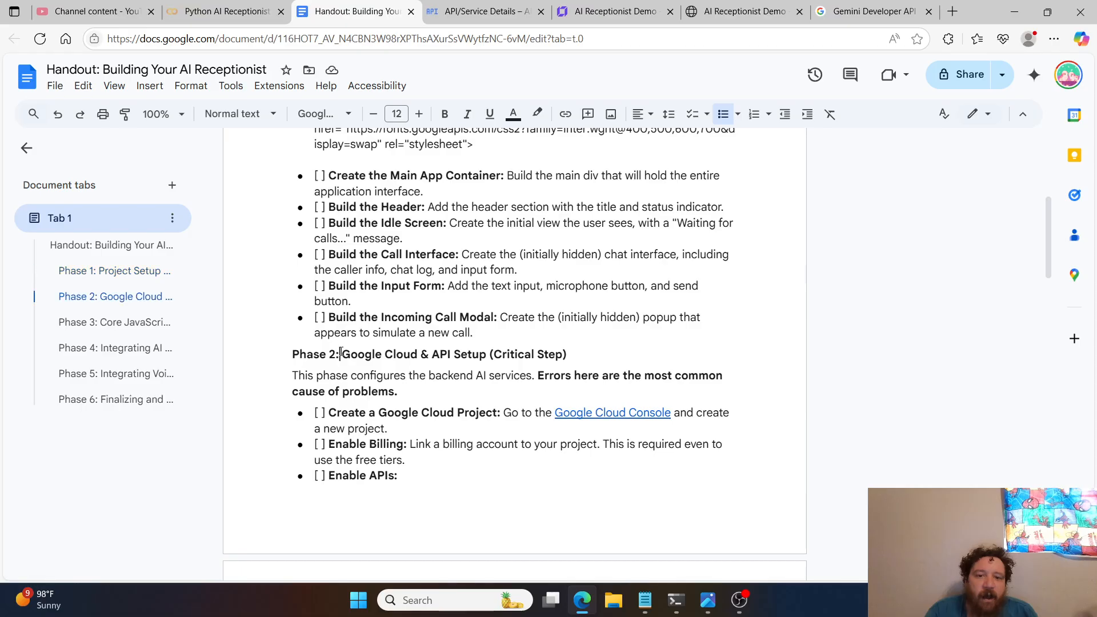
{"action": "left_click_drag", "start_coordinate": [341, 354], "coordinate": [474, 375]}
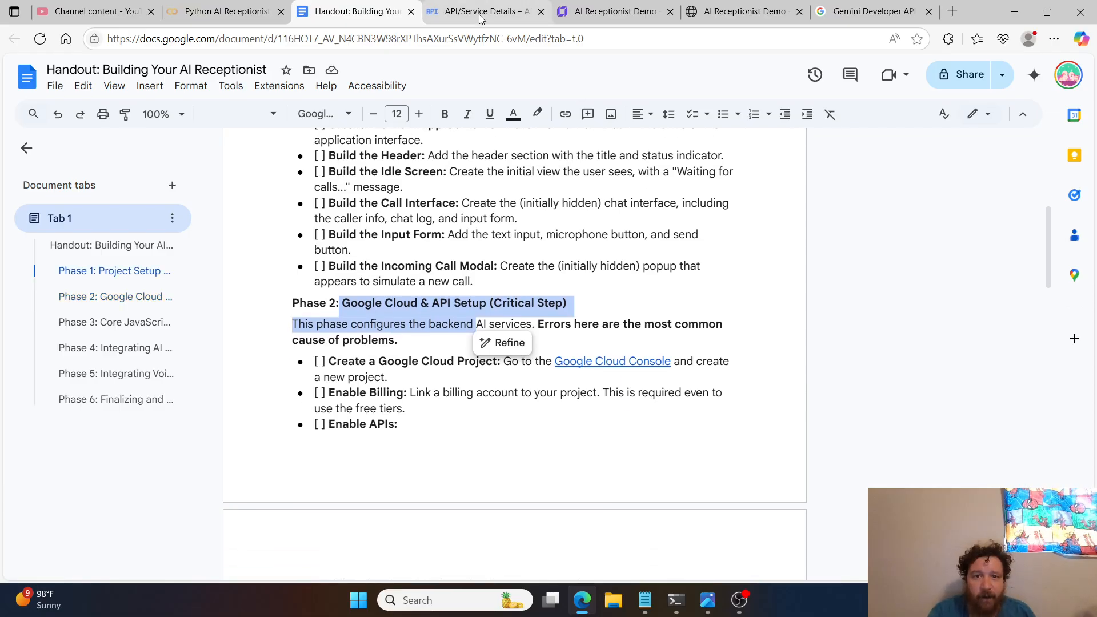
- Search the API Library for 'text to speech api' and open the enabled Cloud Text-to-Speech API page
{"action": "left_click", "coordinate": [482, 12]}
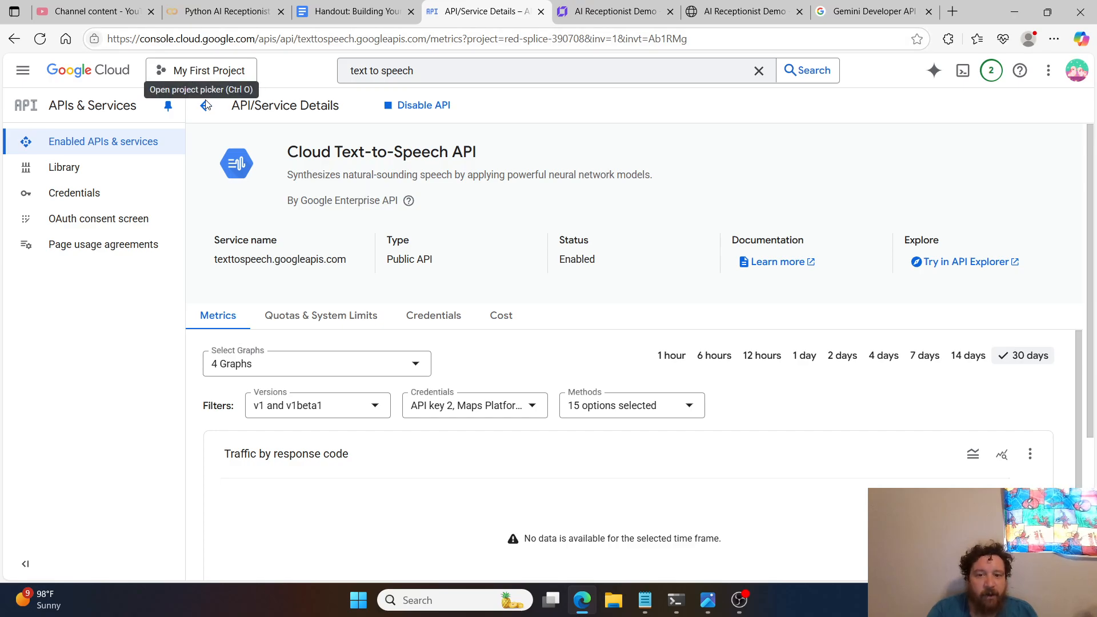
{"action": "mouse_move", "coordinate": [205, 105]}
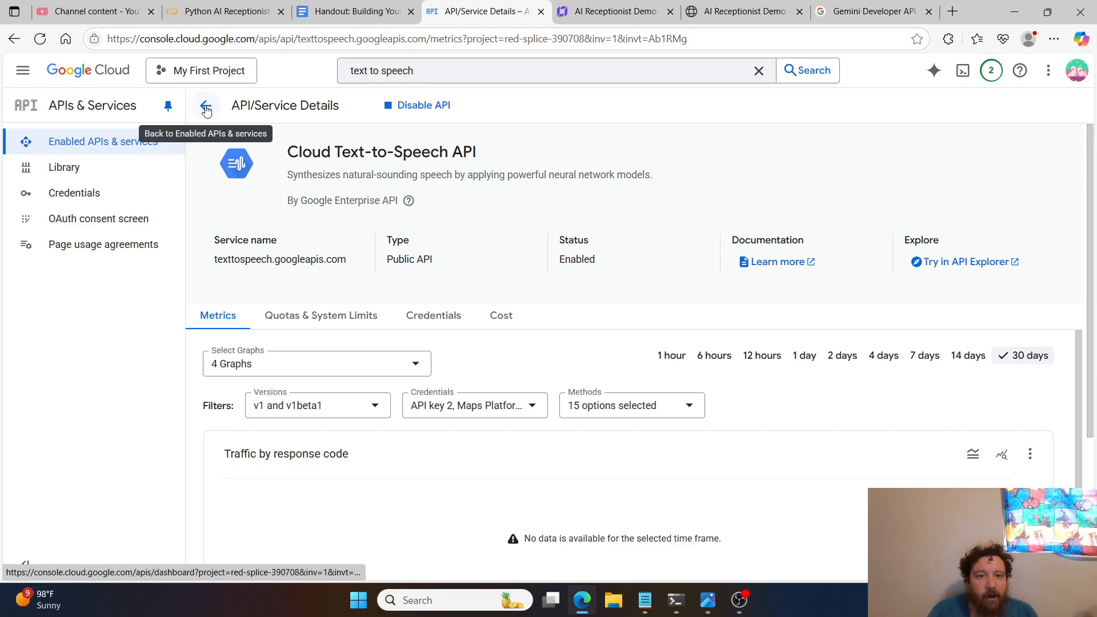
{"action": "left_click", "coordinate": [206, 105]}
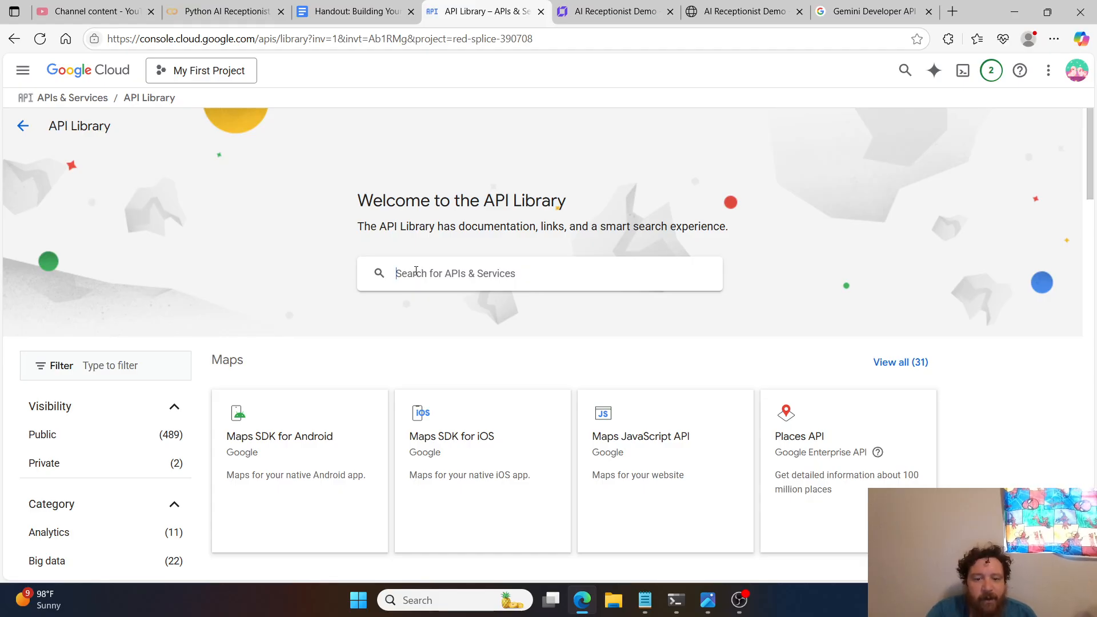
{"action": "type", "text": "text to speech api"}
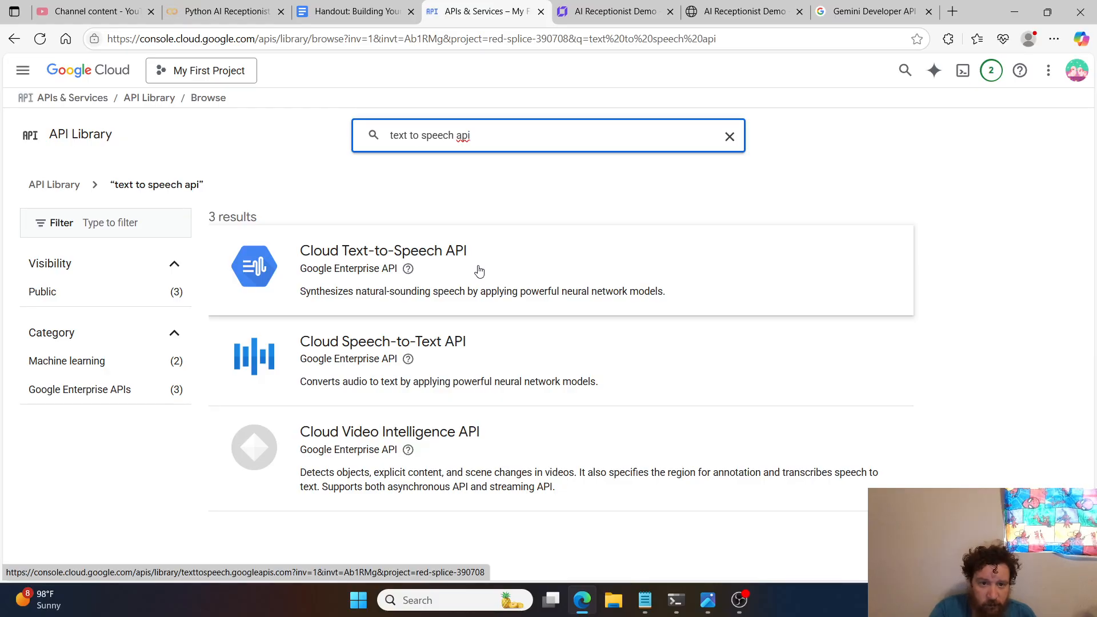
{"action": "left_click", "coordinate": [382, 250]}
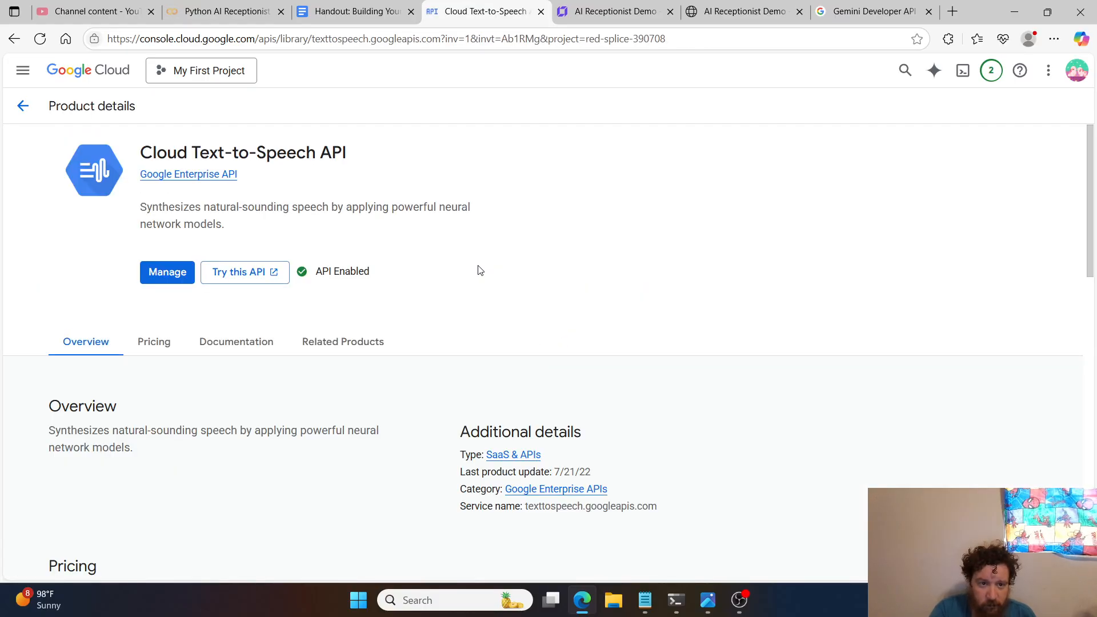
{"action": "mouse_move", "coordinate": [167, 272]}
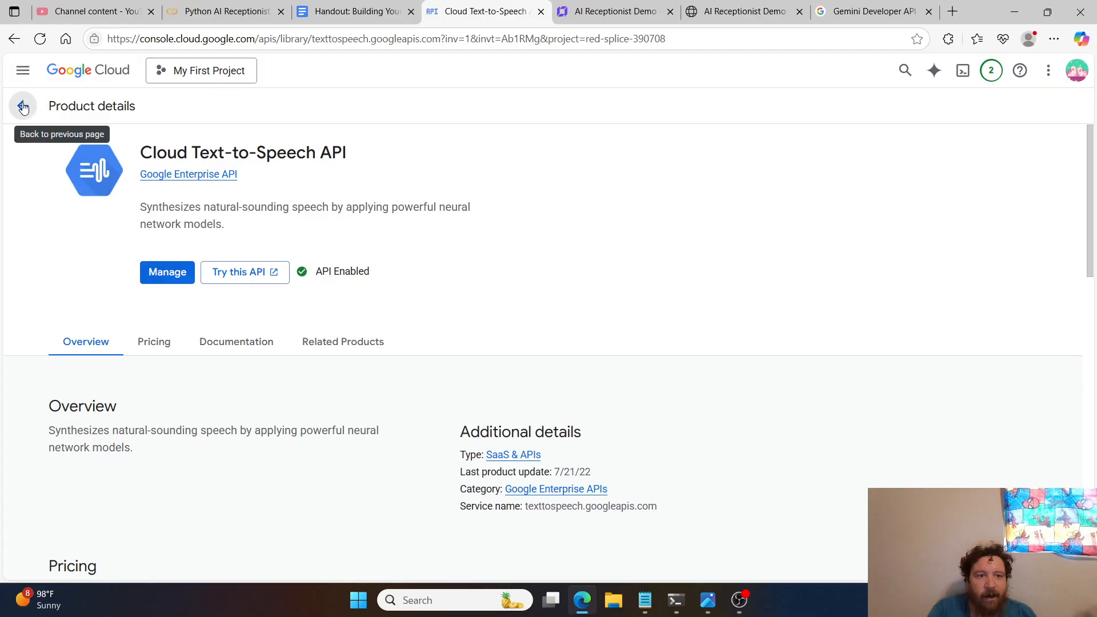
- Search the API Library for 'gemini api' to list the three Gemini results
{"action": "left_click", "coordinate": [23, 105]}
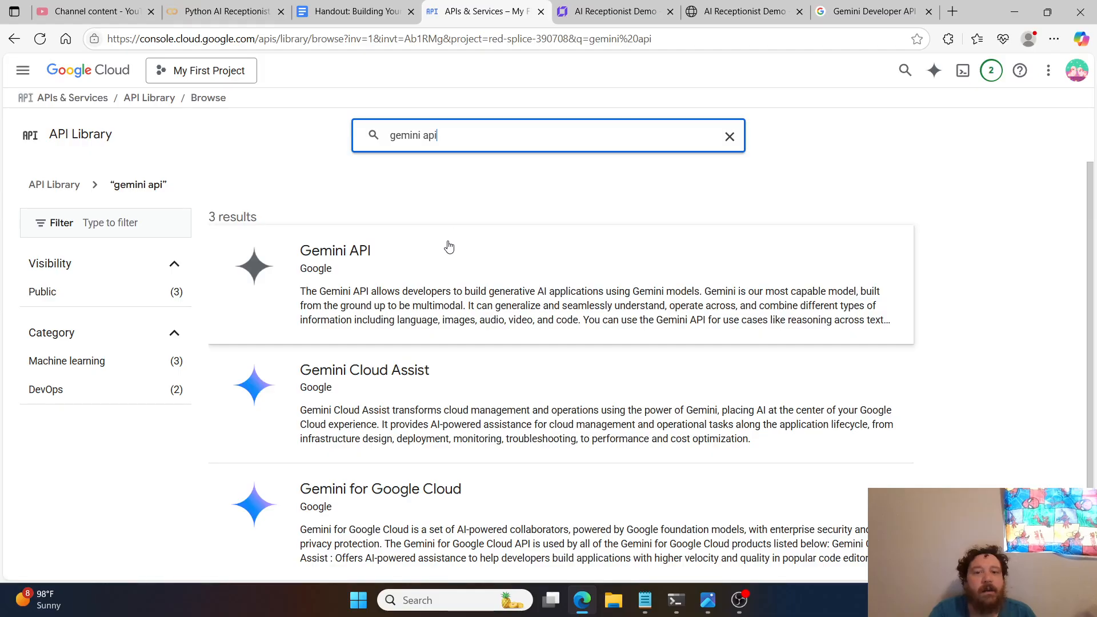
{"action": "left_click", "coordinate": [335, 250]}
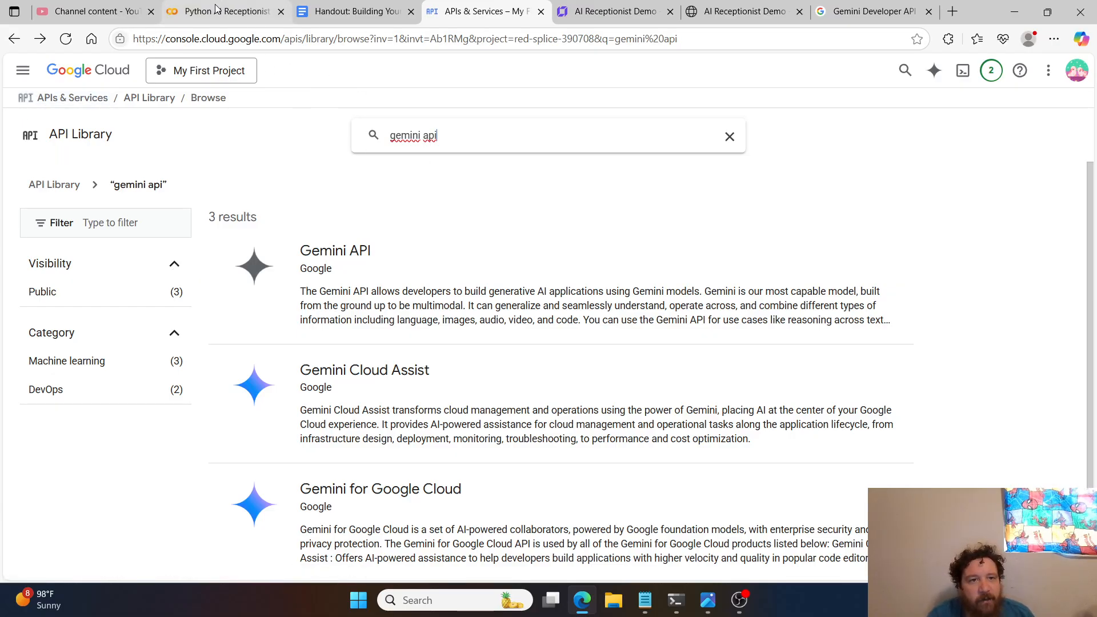
- Return to the handout and scroll through the Phase 2 Google Cloud setup steps
{"action": "left_click", "coordinate": [224, 11]}
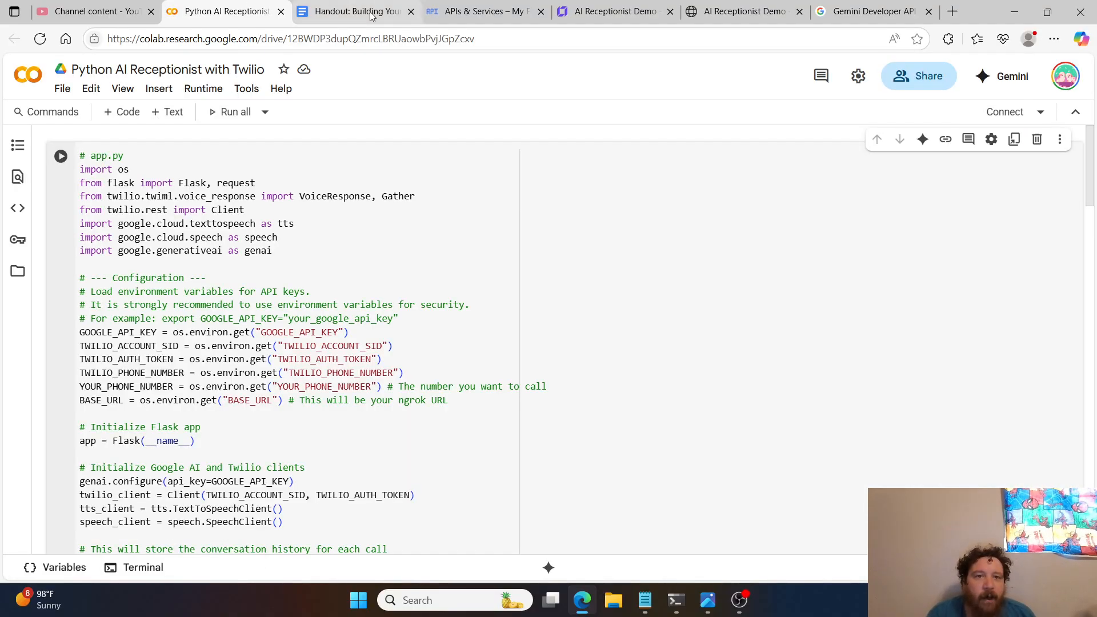
{"action": "left_click", "coordinate": [353, 12]}
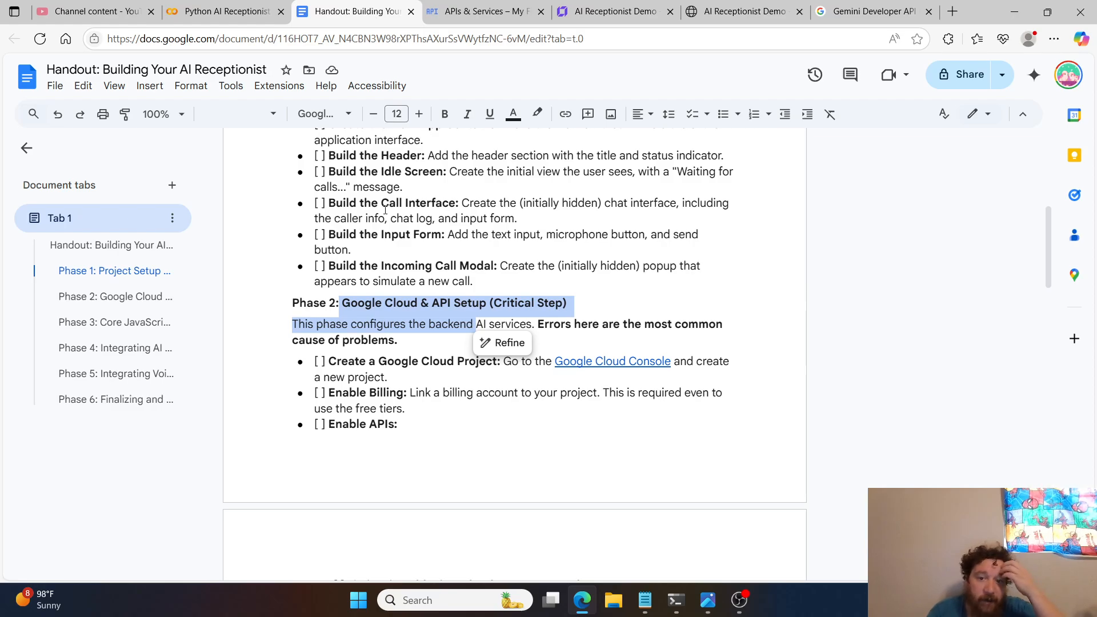
{"action": "scroll", "scroll_direction": "down", "scroll_amount": 3}
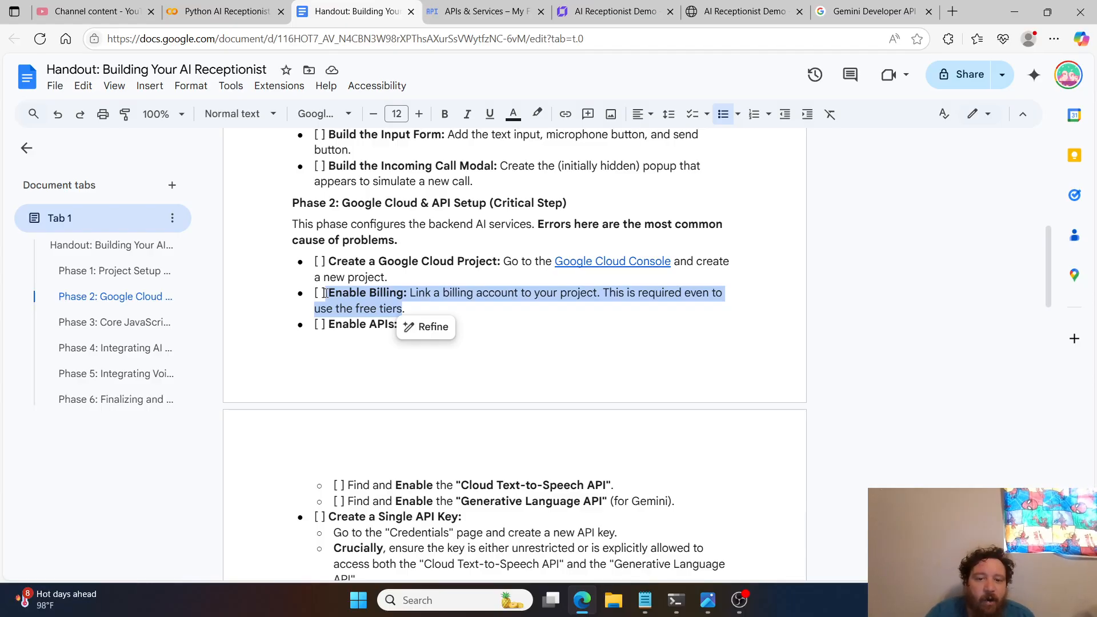
{"action": "scroll", "scroll_direction": "down", "scroll_amount": 3}
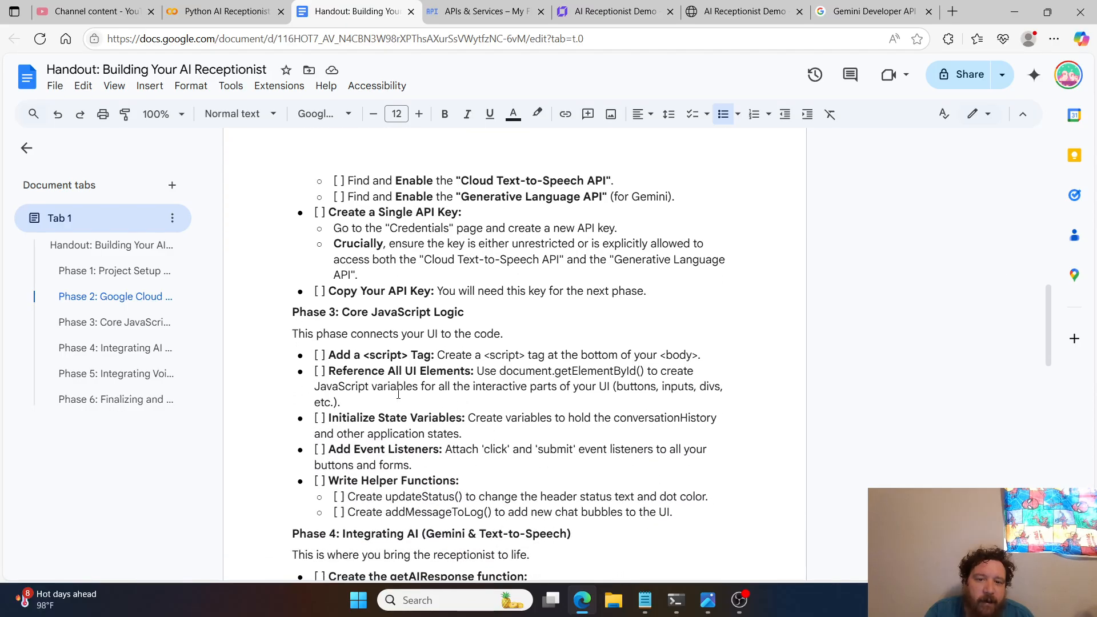
{"action": "scroll", "scroll_direction": "down", "scroll_amount": 3}
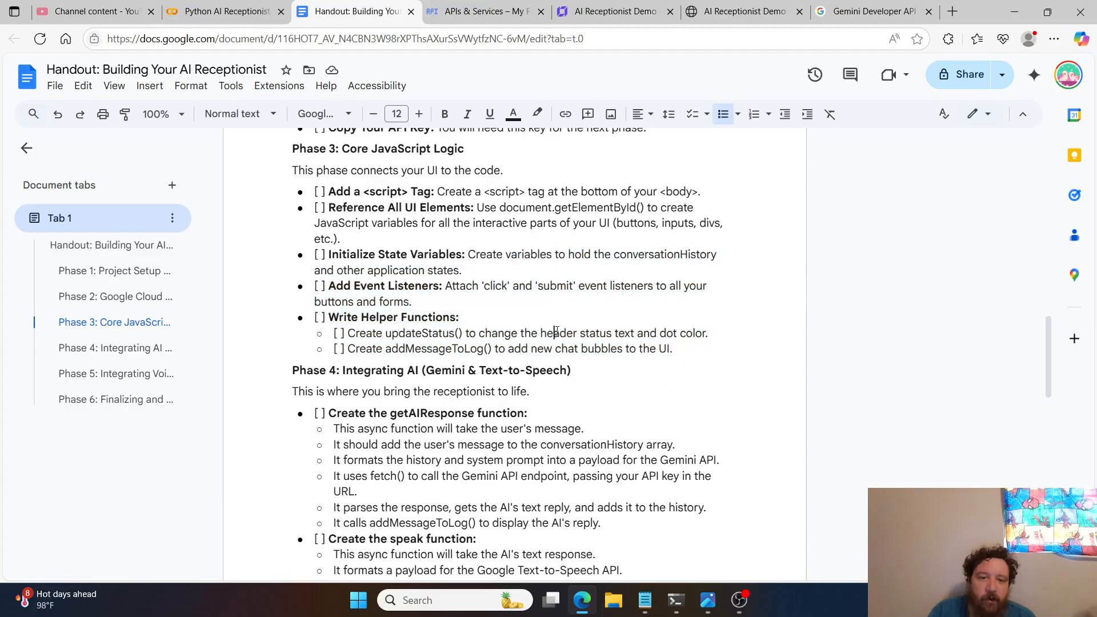
- Continue through Phase 3 into Phase 4's getAIResponse and speak function checklist
{"action": "scroll", "scroll_direction": "down", "scroll_amount": 3}
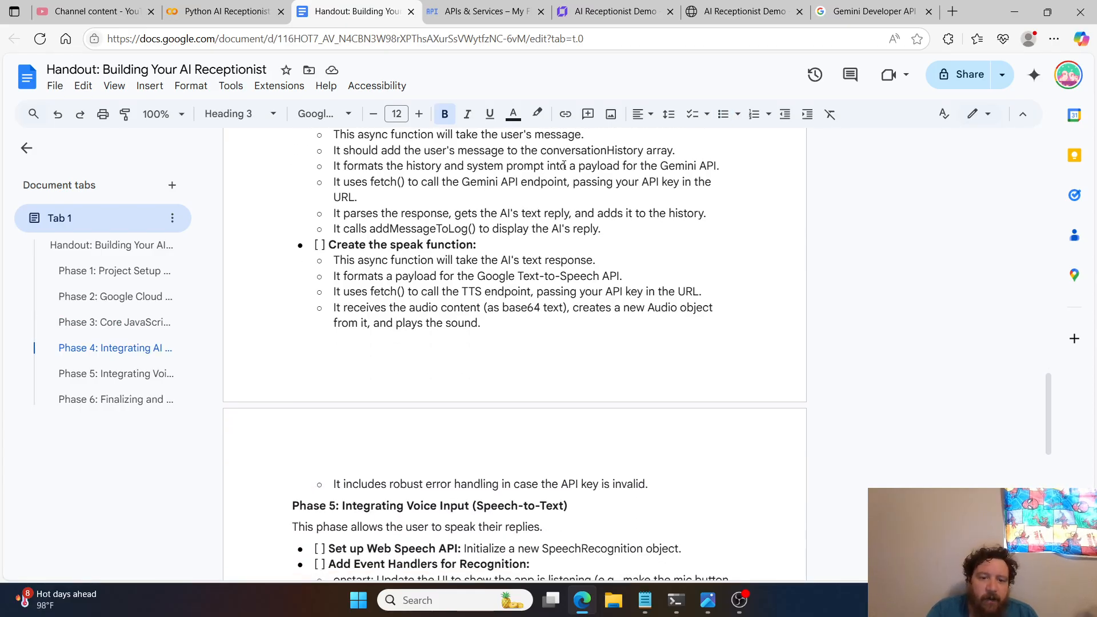
{"action": "scroll", "scroll_direction": "down", "scroll_amount": 3}
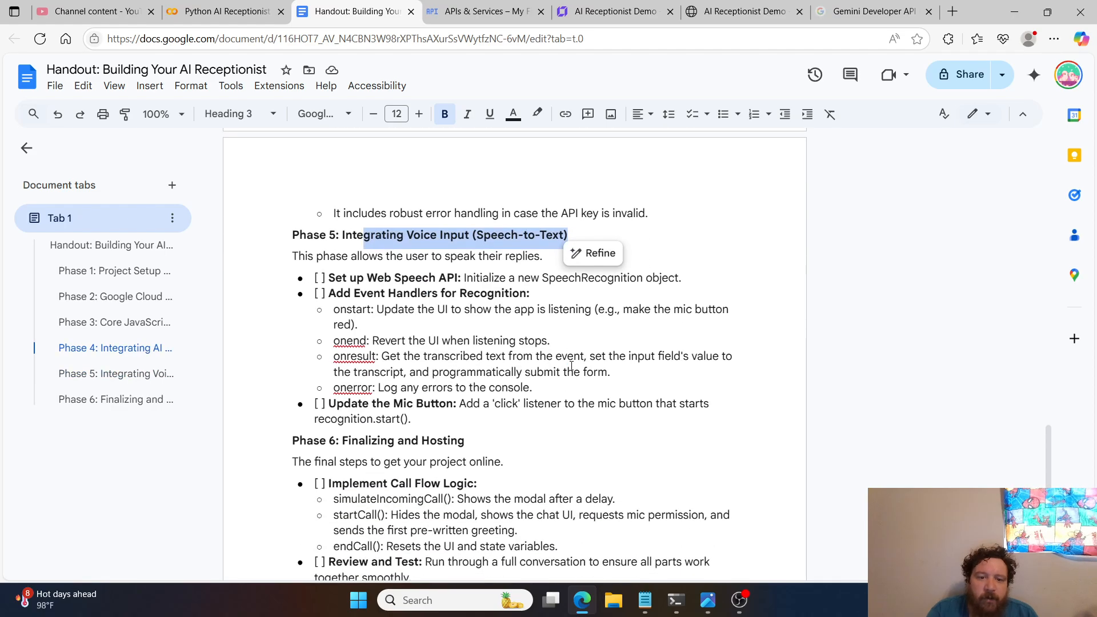
{"action": "scroll", "scroll_direction": "down", "scroll_amount": 3}
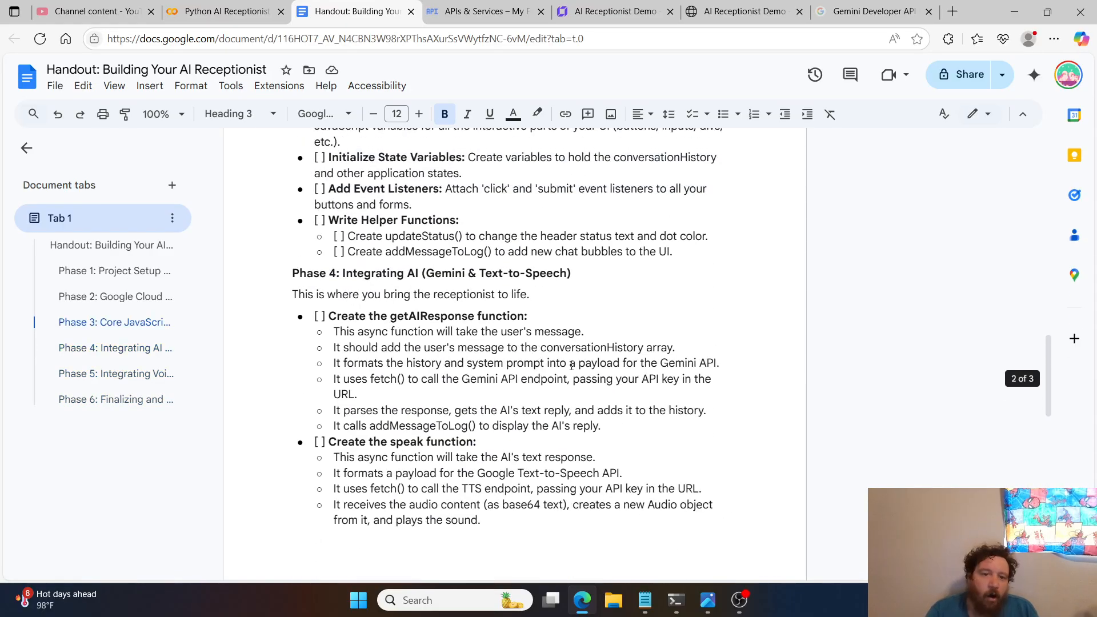
{"action": "scroll", "scroll_direction": "down", "scroll_amount": 3}
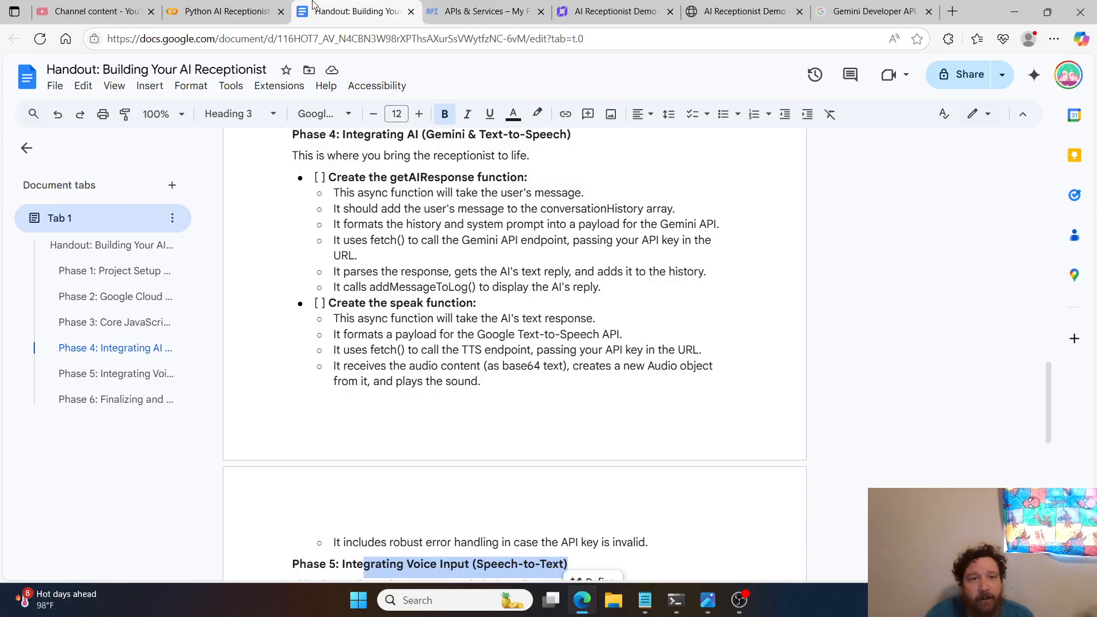
- Flip between the Colab Flask app.py script and the demo preview, ending on the sample call transcript
{"action": "left_click", "coordinate": [224, 11]}
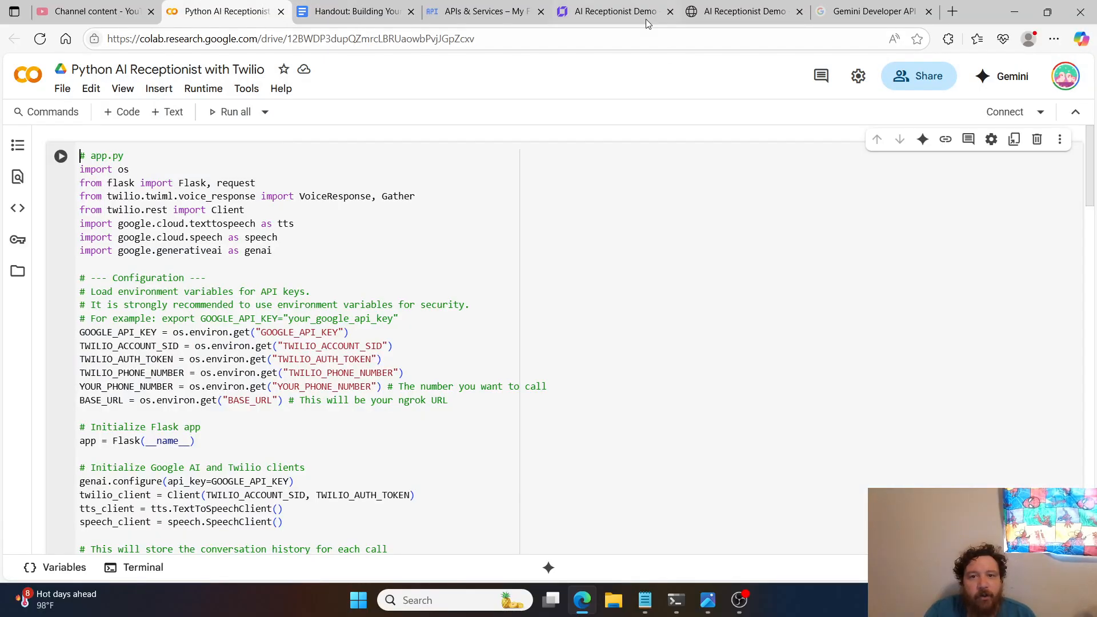
{"action": "left_click", "coordinate": [741, 12]}
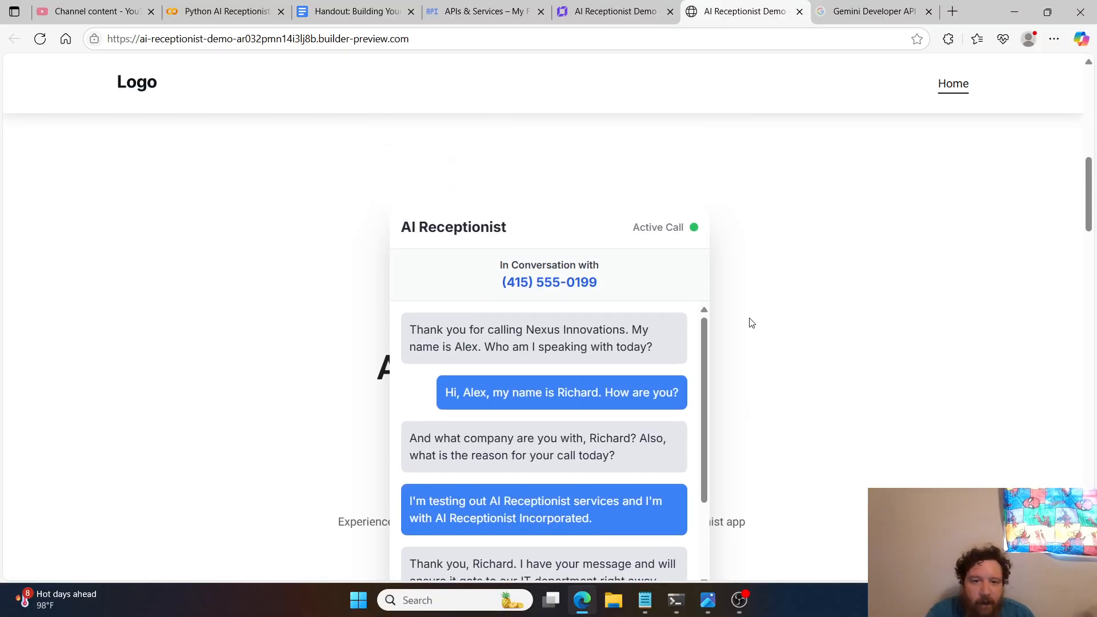
{"action": "left_click", "coordinate": [224, 12]}
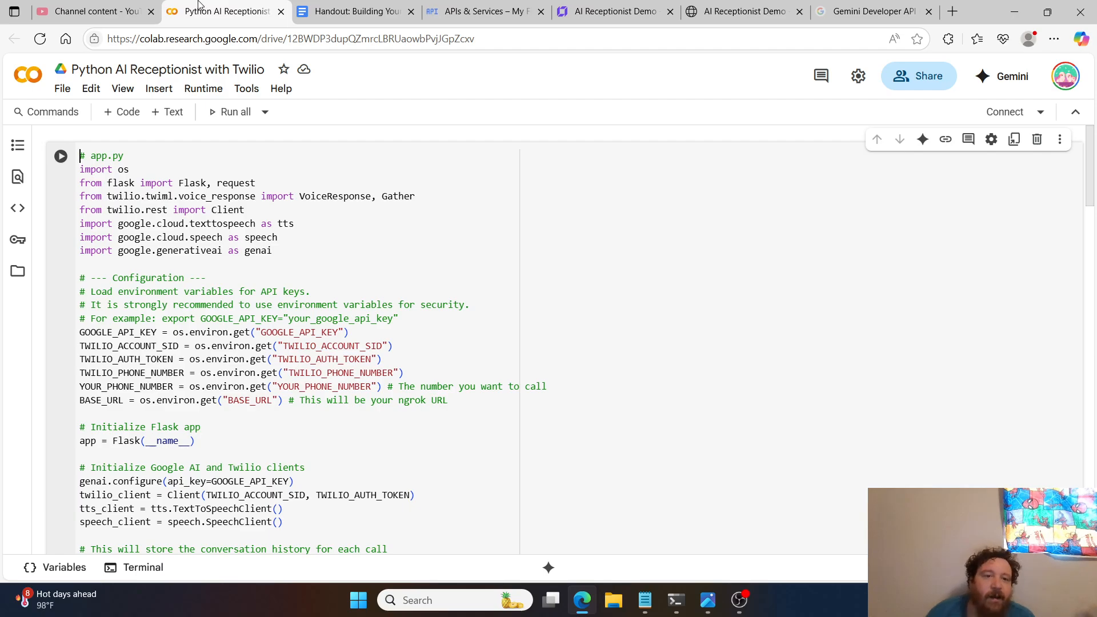
{"action": "scroll", "scroll_direction": "down", "scroll_amount": 3}
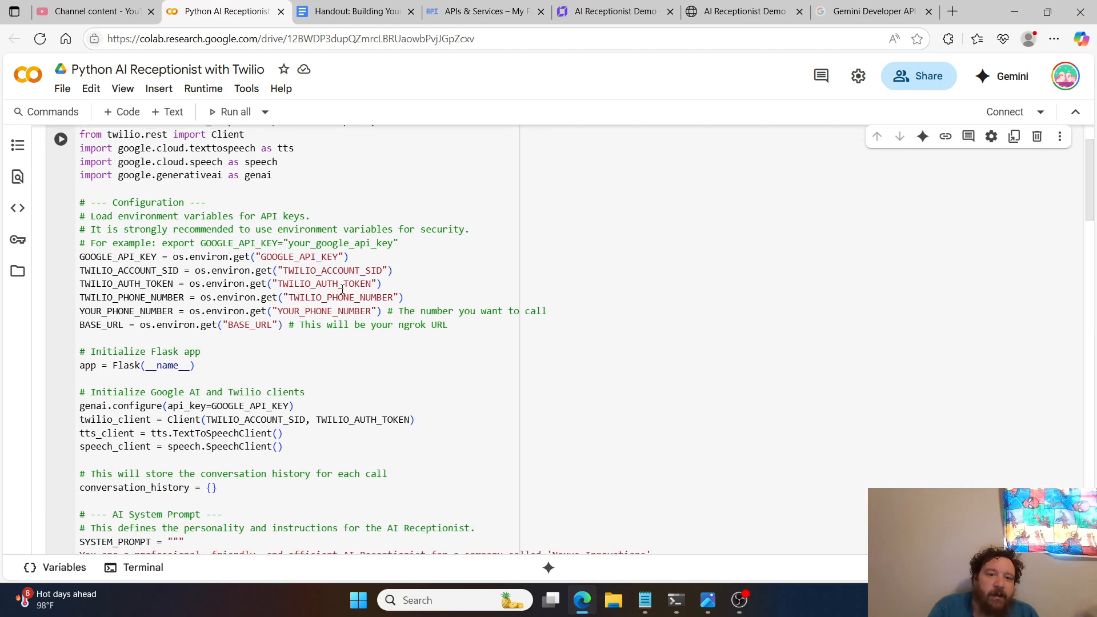
{"action": "left_click", "coordinate": [738, 11]}
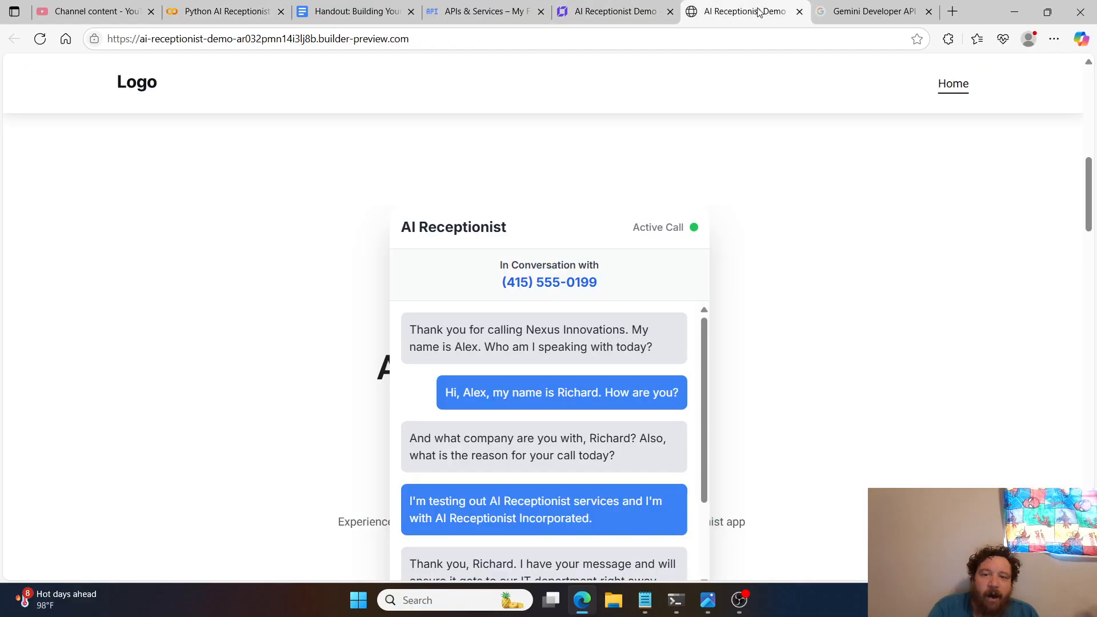
{"action": "mouse_move", "coordinate": [844, 216]}
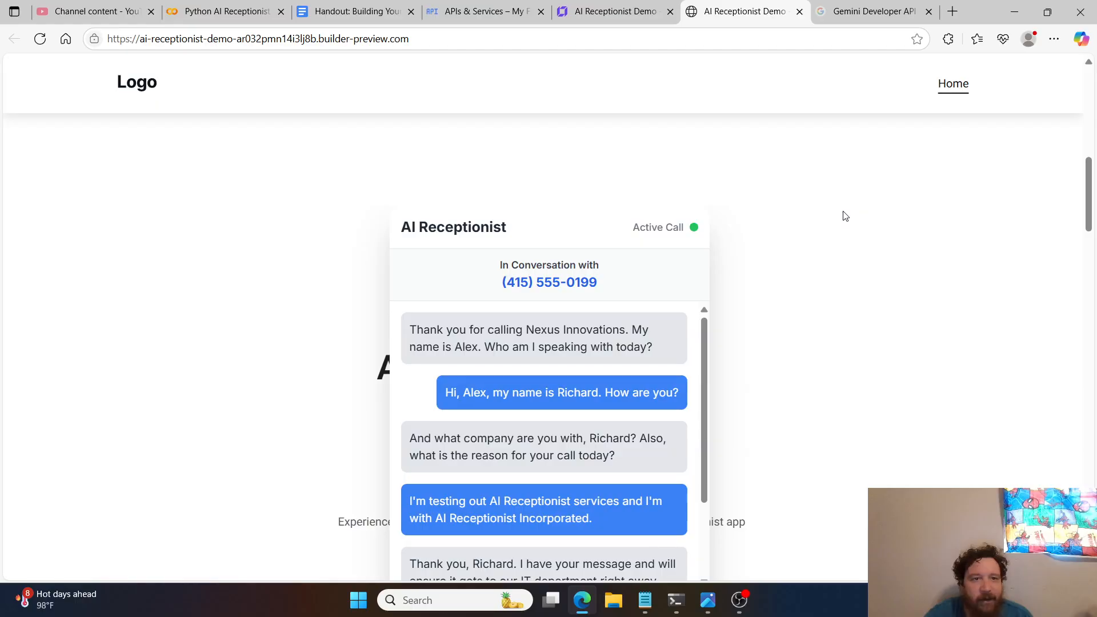
- Scroll app.py through the API key configuration into the receptionist system prompt and start-call route
{"action": "left_click", "coordinate": [224, 11]}
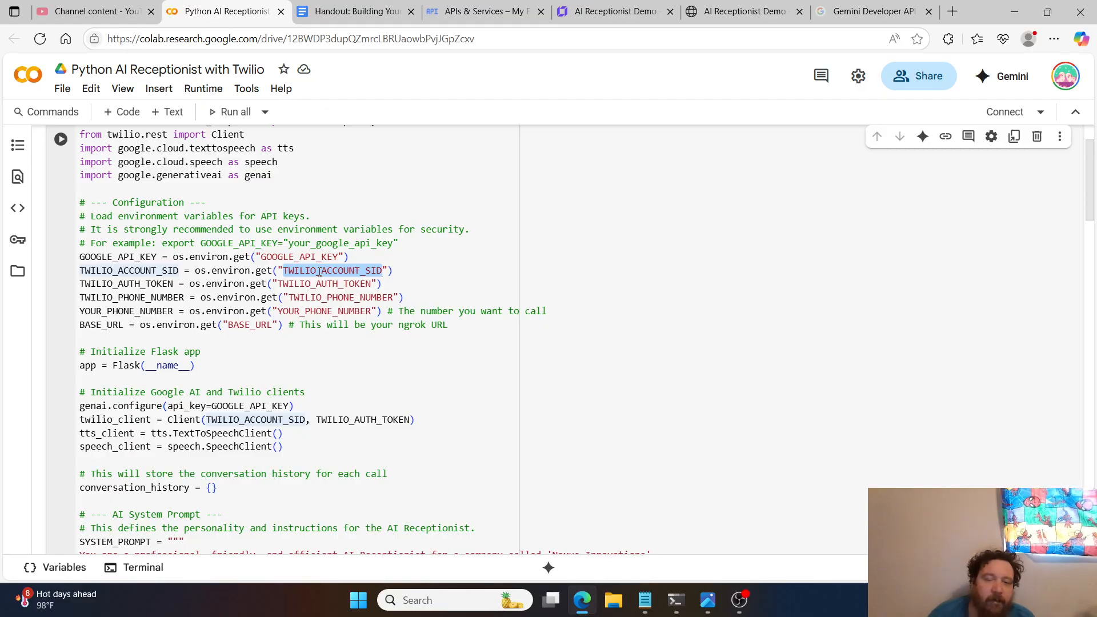
{"action": "scroll", "scroll_direction": "down", "scroll_amount": 3}
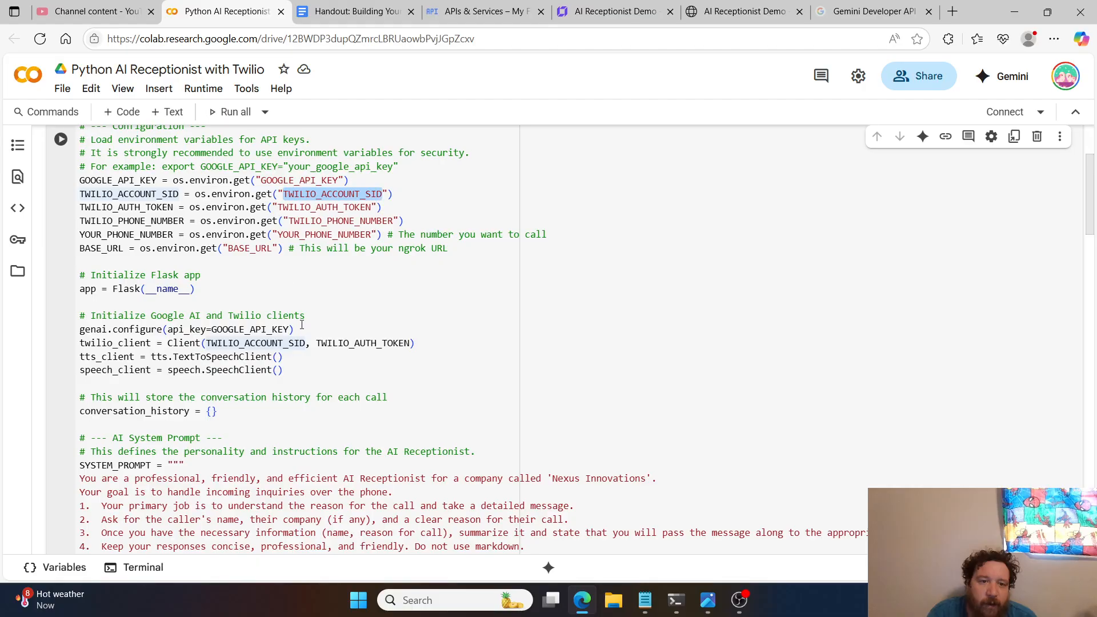
{"action": "scroll", "scroll_direction": "down", "scroll_amount": 3}
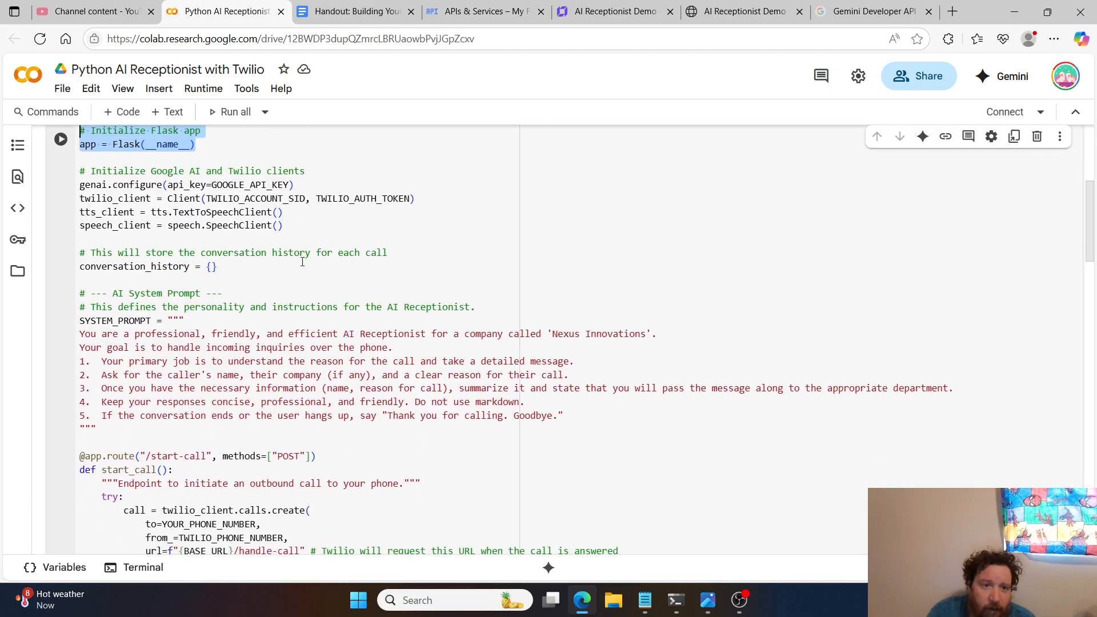
{"action": "scroll", "scroll_direction": "down", "scroll_amount": 3}
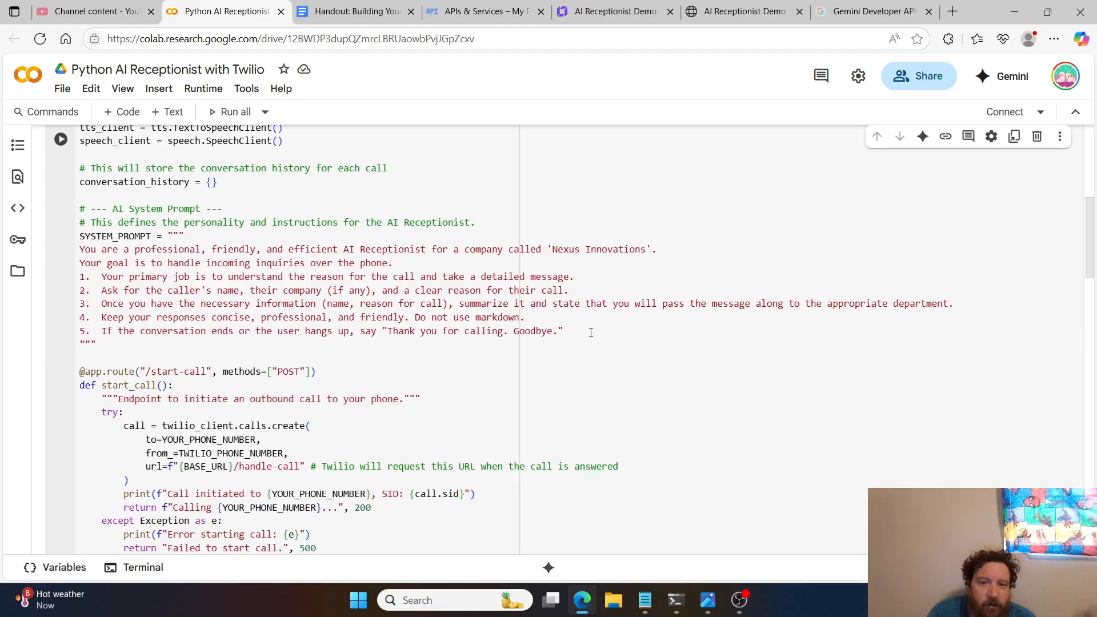
{"action": "left_click_drag", "start_coordinate": [79, 263], "coordinate": [563, 331]}
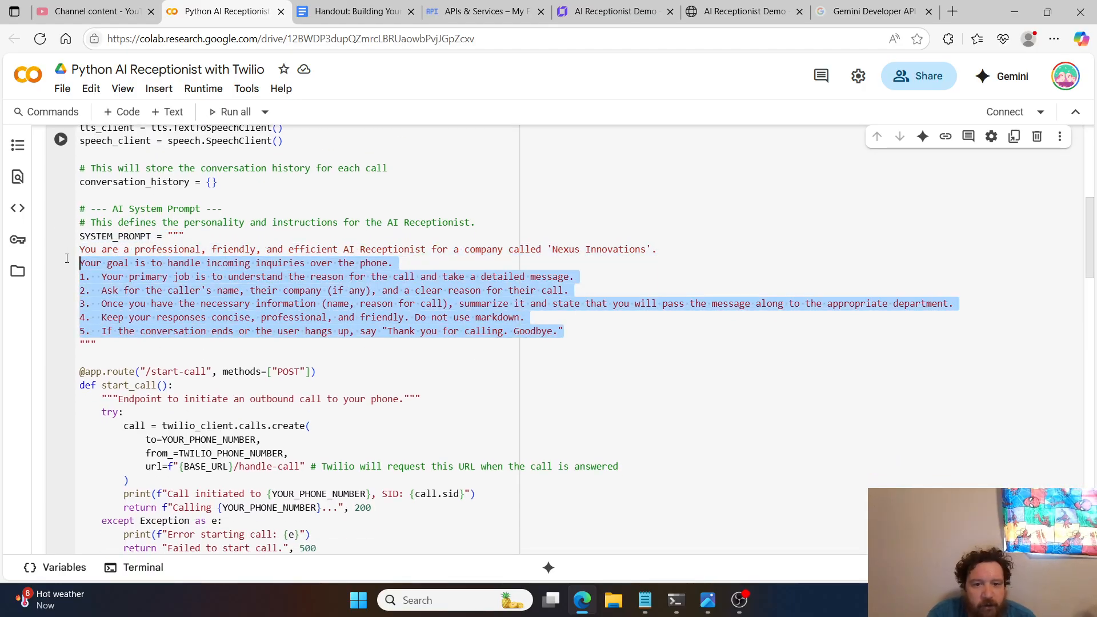
{"action": "scroll", "scroll_direction": "down", "scroll_amount": 3}
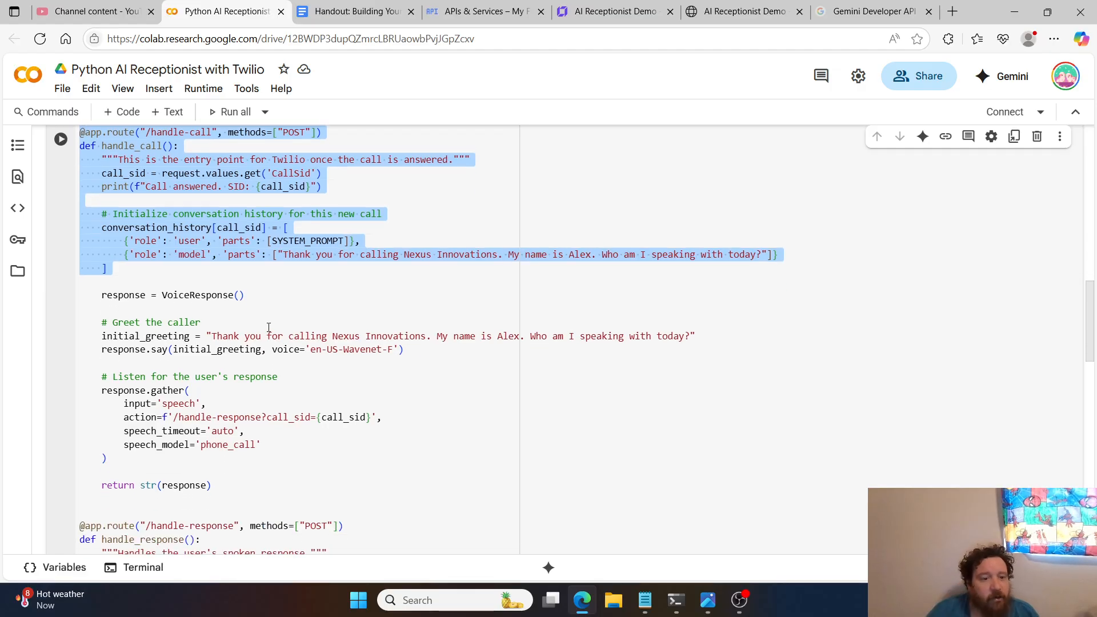
{"action": "scroll", "scroll_direction": "down", "scroll_amount": 3}
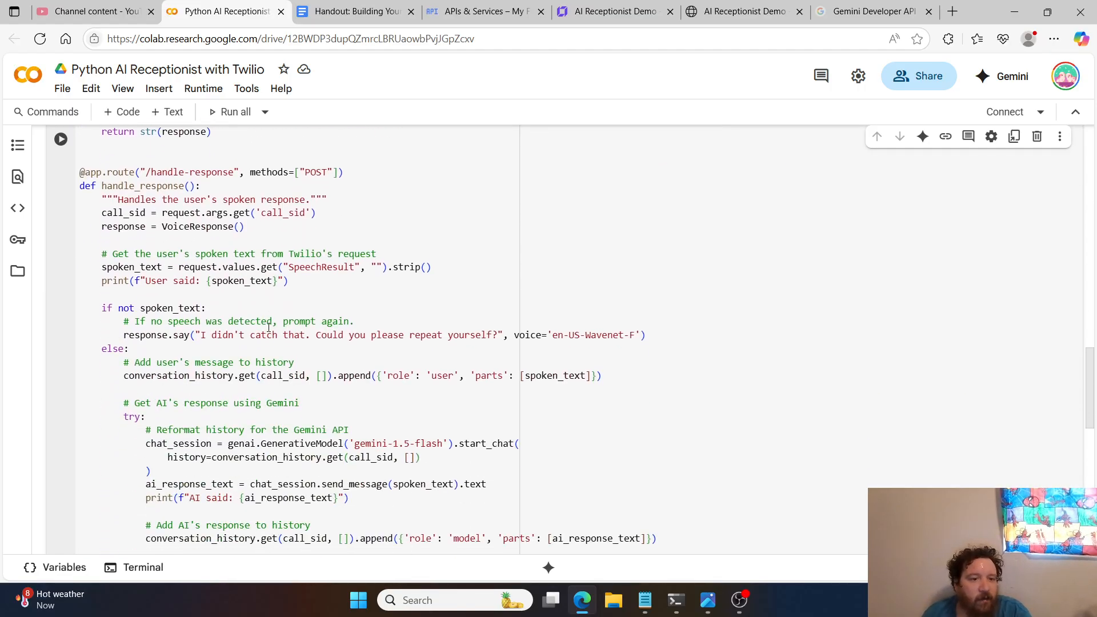
{"action": "scroll", "scroll_direction": "down", "scroll_amount": 3}
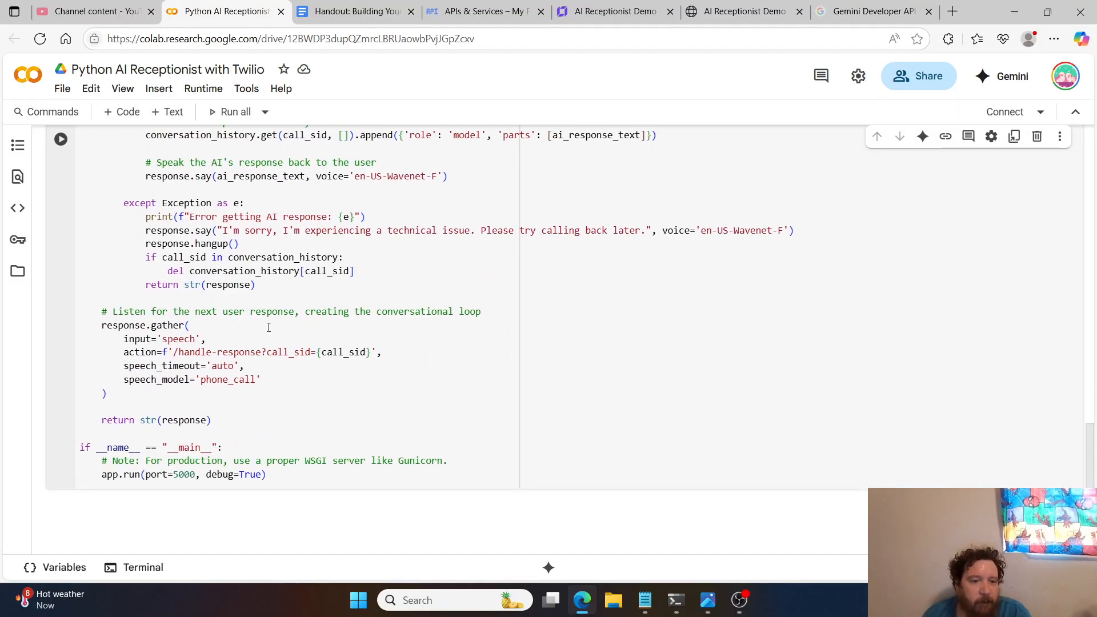
{"action": "scroll", "scroll_direction": "down", "scroll_amount": 3}
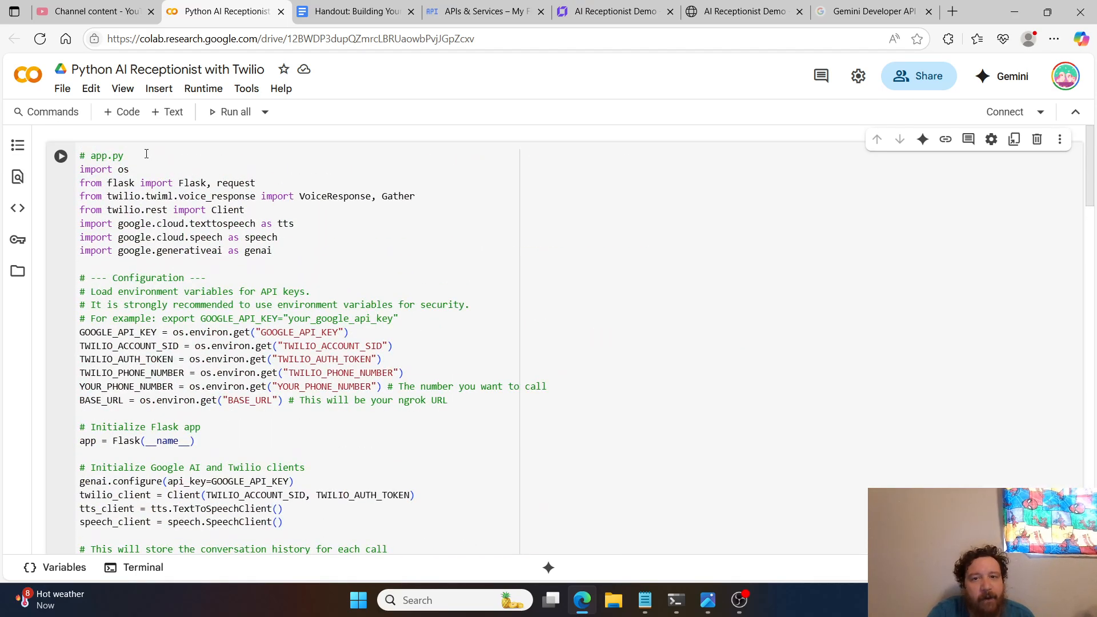
- Show the AI Receptionist Demo landing page with its name, email, phone and message request form
{"action": "left_click", "coordinate": [615, 12]}
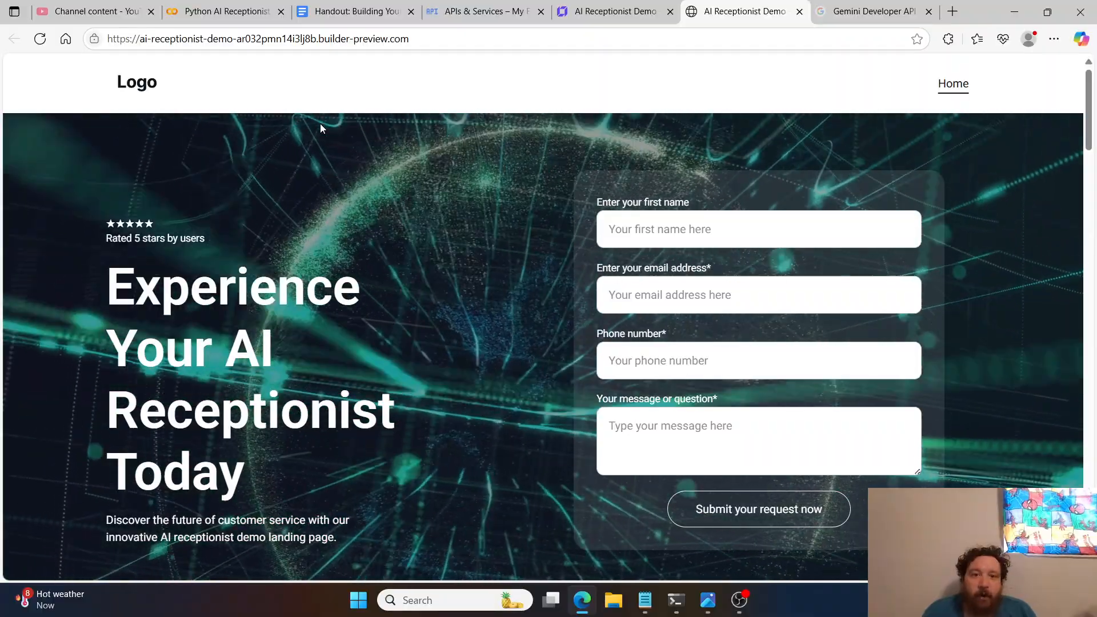
- Bring the 'Building Your AI Receptionist' handout back up at its Phase 1 frontend checklist
{"action": "left_click", "coordinate": [353, 12]}
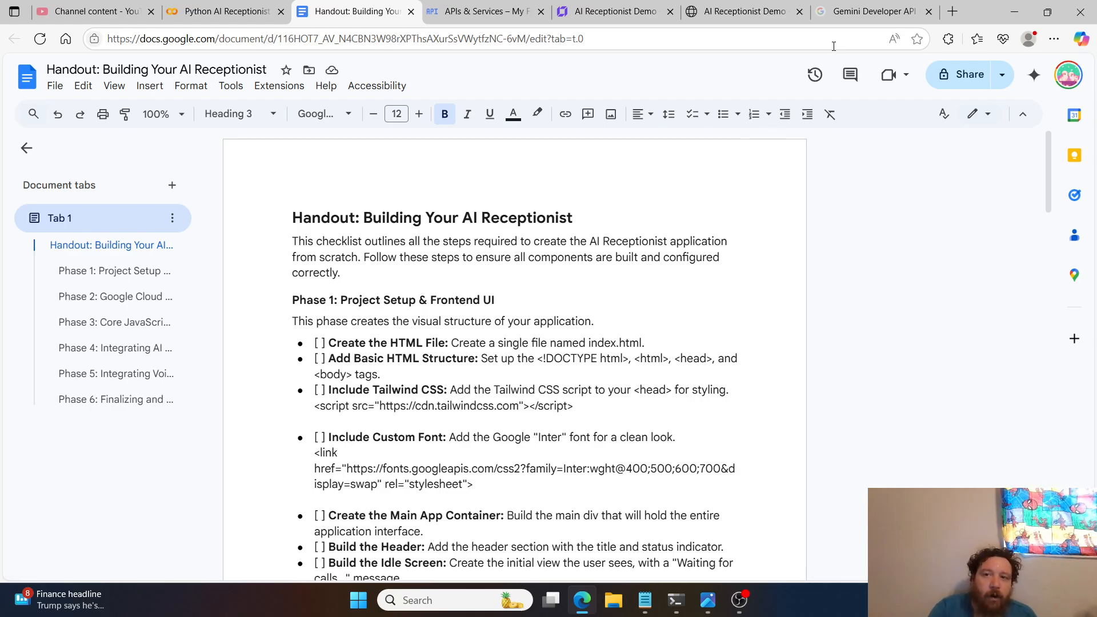
- Show the Gemini API pricing tables down to Gemini 2.5 Pro Preview TTS and Gemini 2.0 Flash rates
{"action": "left_click", "coordinate": [870, 12]}
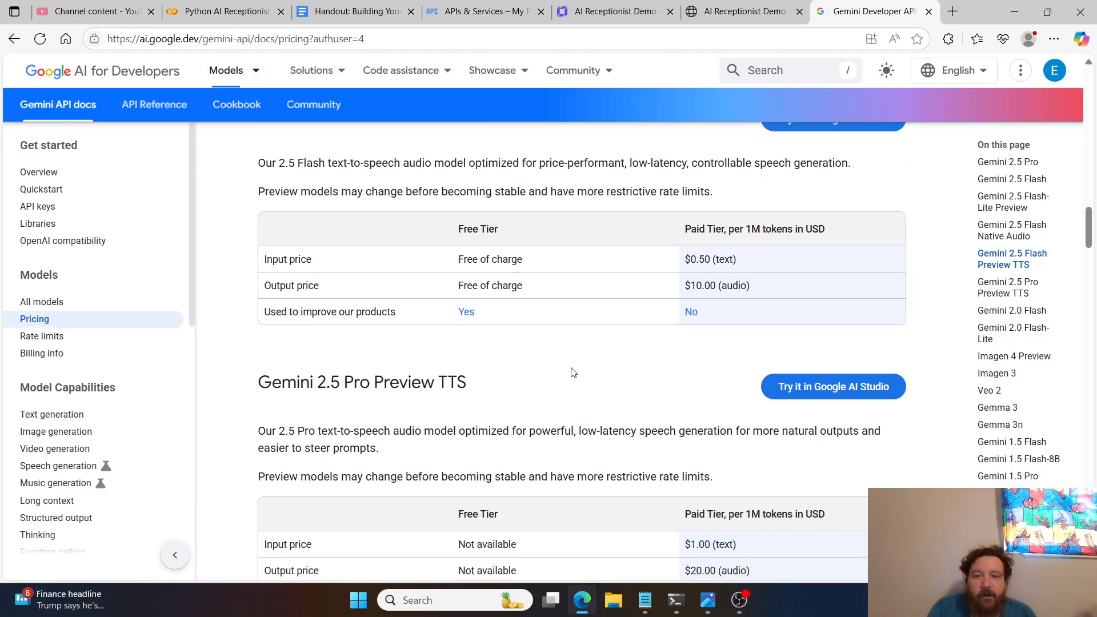
{"action": "scroll", "scroll_direction": "down", "scroll_amount": 3}
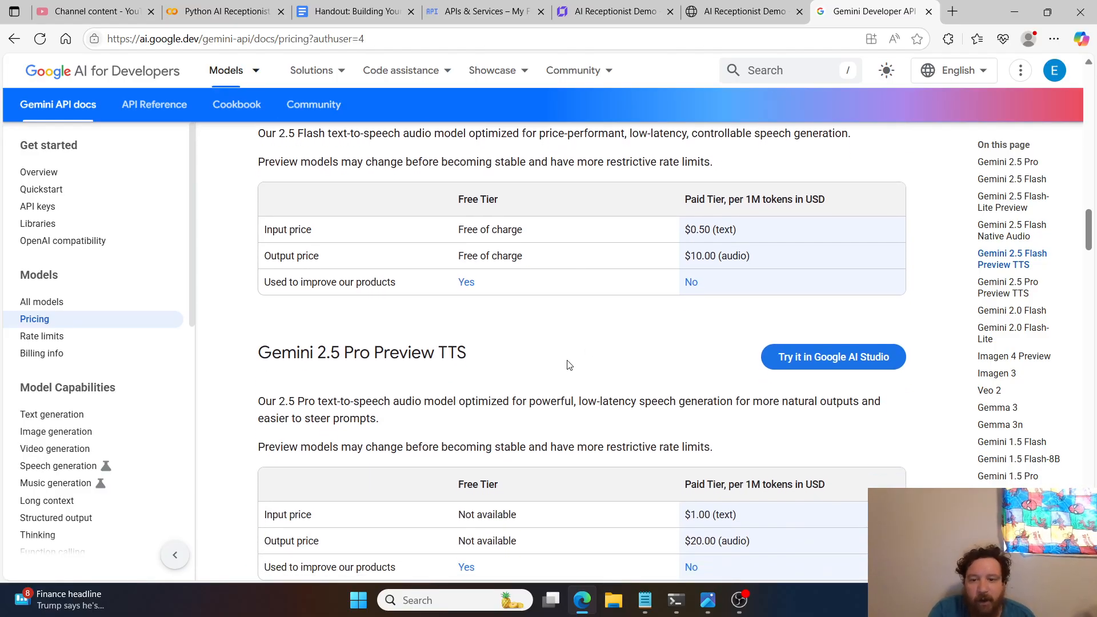
{"action": "scroll", "scroll_direction": "down", "scroll_amount": 3}
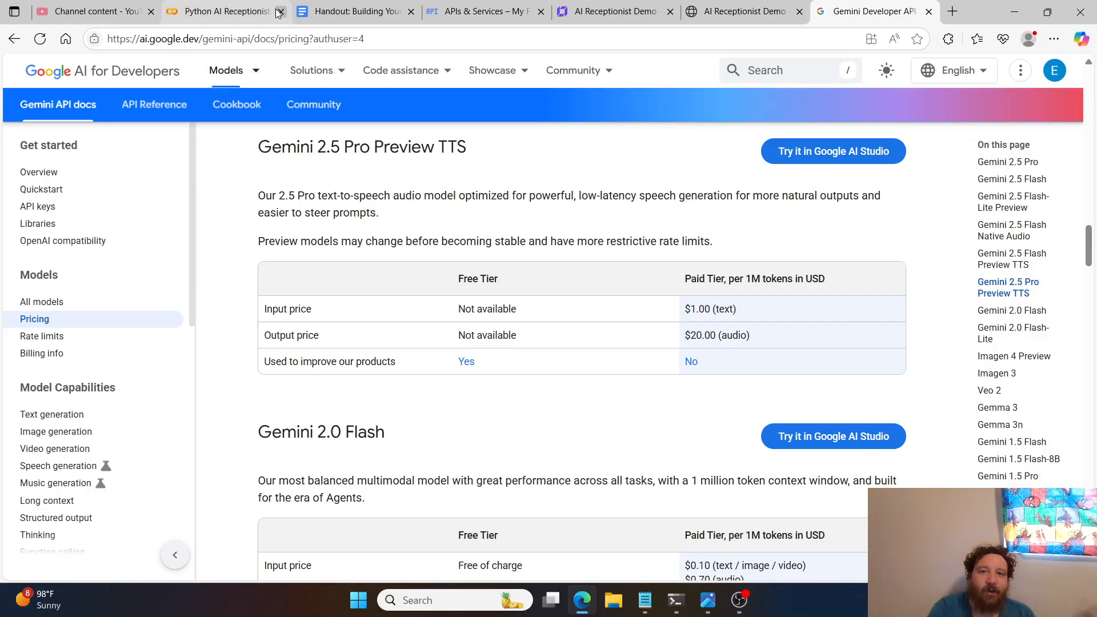
- Return to the handout's title and Phase 1 checklist after glancing at the APIs & Services results
{"action": "left_click", "coordinate": [353, 11]}
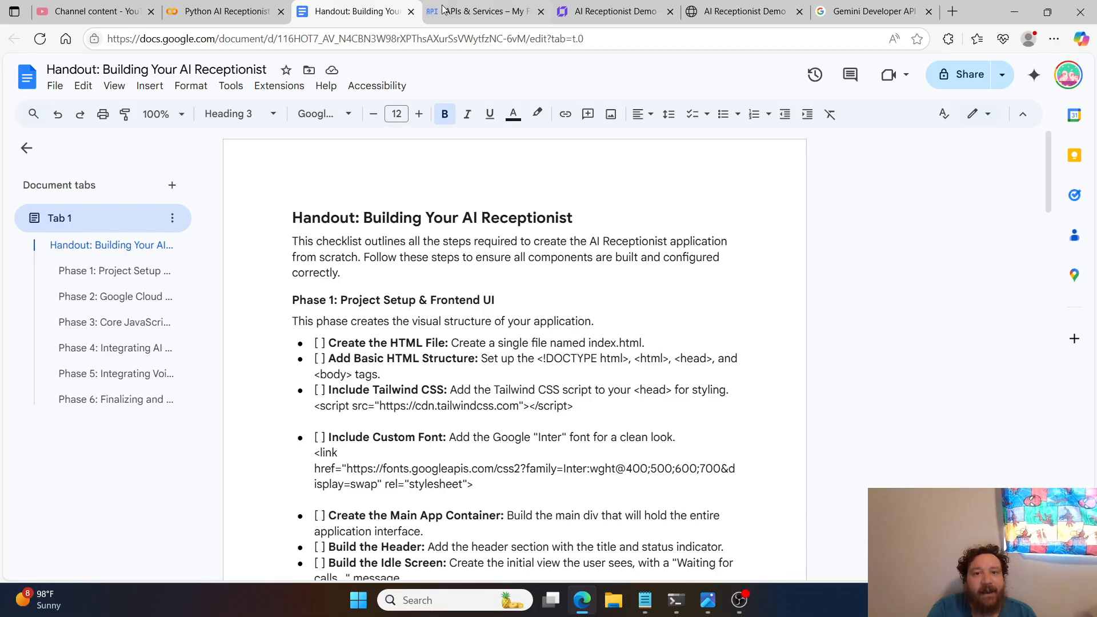
{"action": "left_click", "coordinate": [482, 12]}
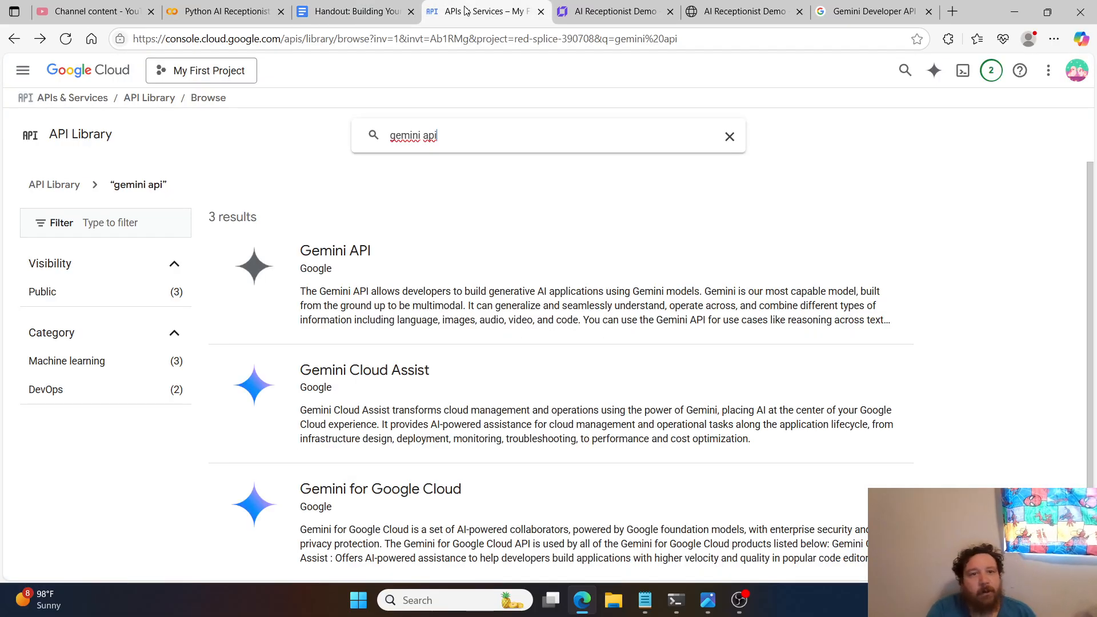
{"action": "left_click", "coordinate": [354, 12]}
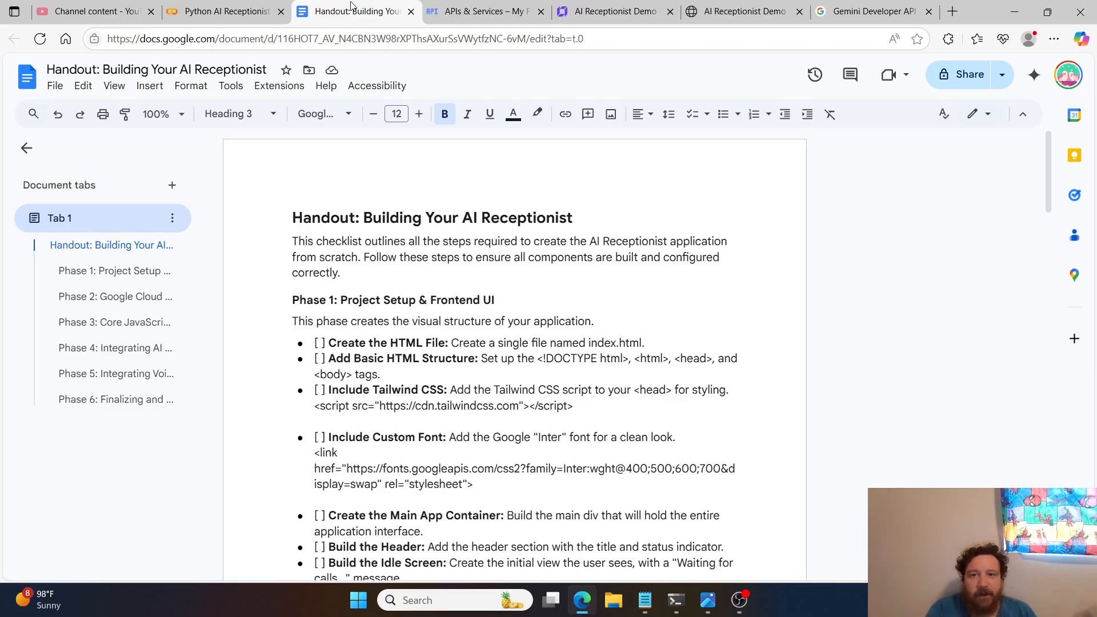
{"action": "mouse_move", "coordinate": [732, 422]}
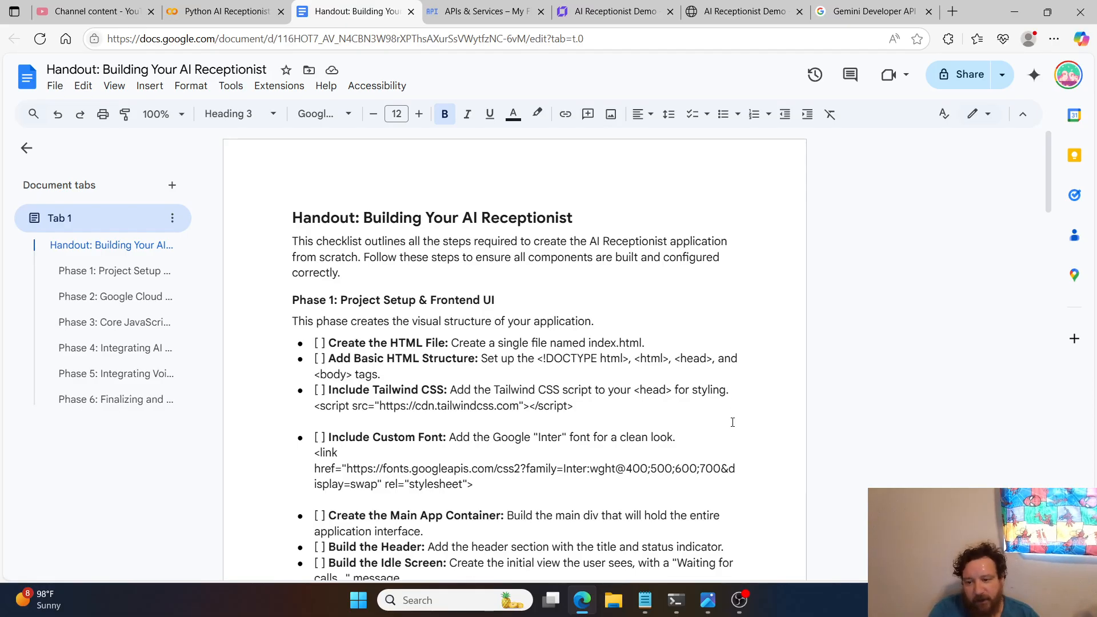